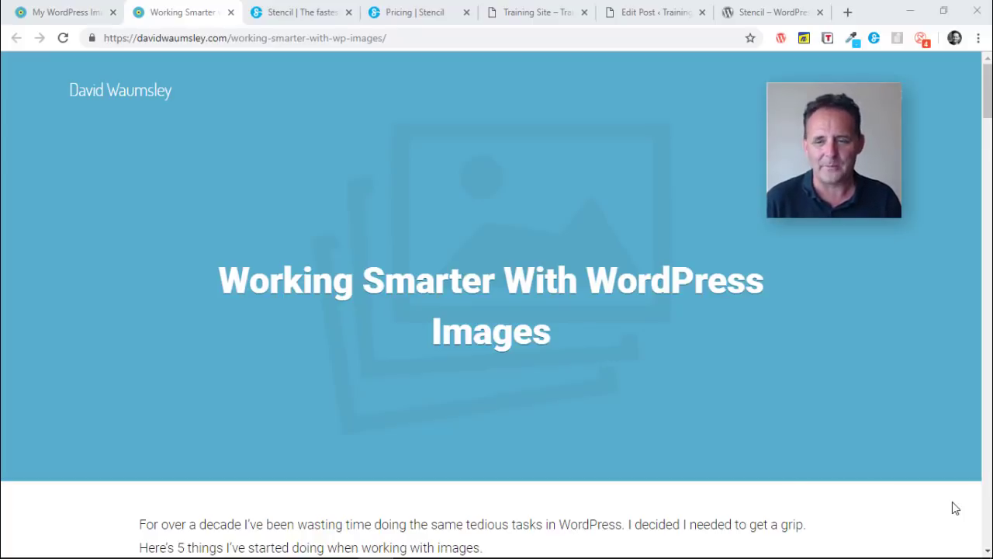
# Review the Stencil plugin directory page's description, version 1.10.0 and requirements.
pyautogui.scroll(-3)
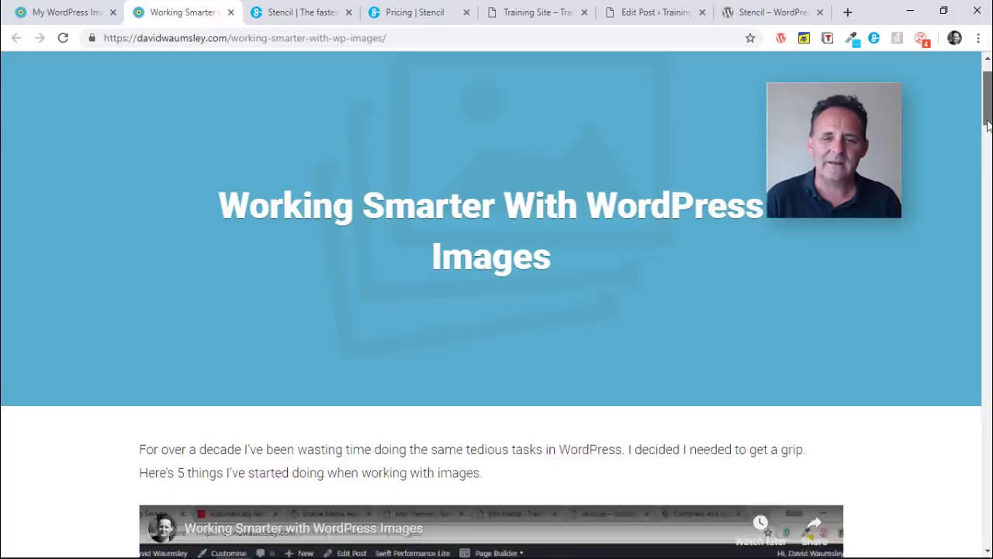
pyautogui.scroll(-3)
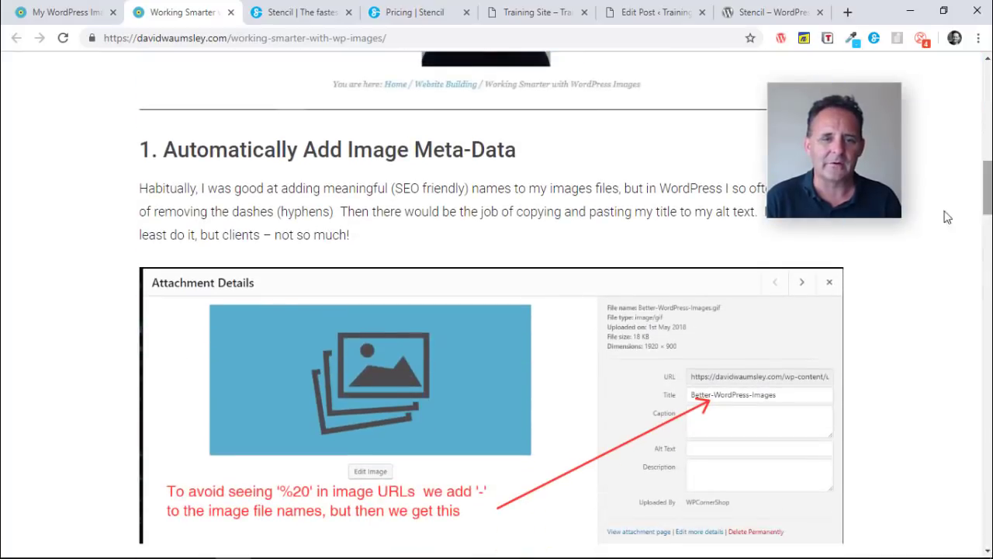
pyautogui.moveTo(360, 157)
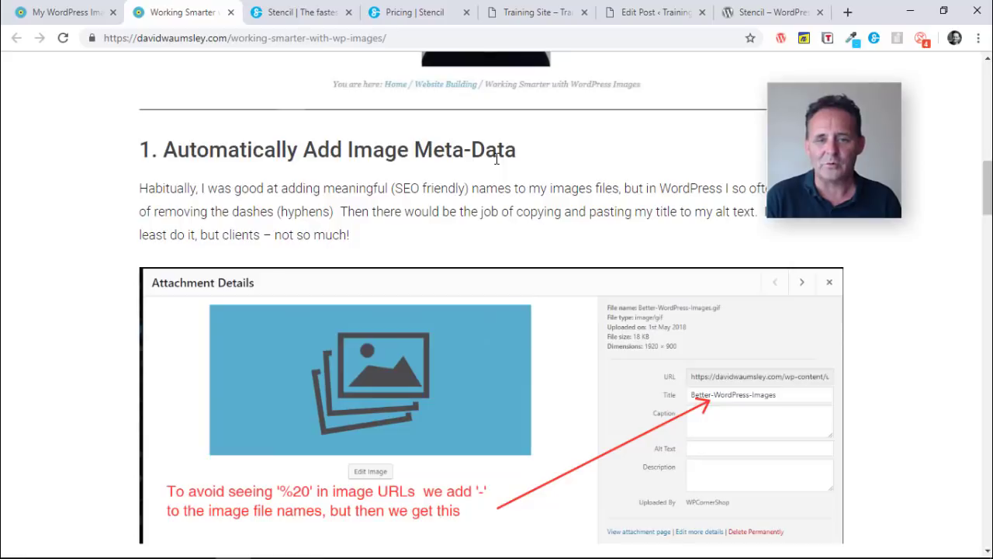
pyautogui.moveTo(737, 469)
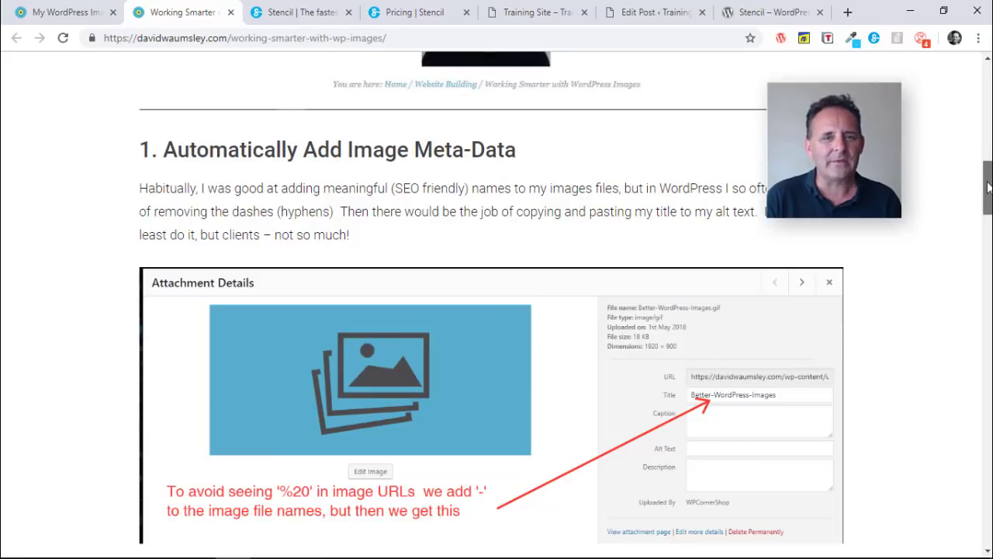
pyautogui.scroll(-3)
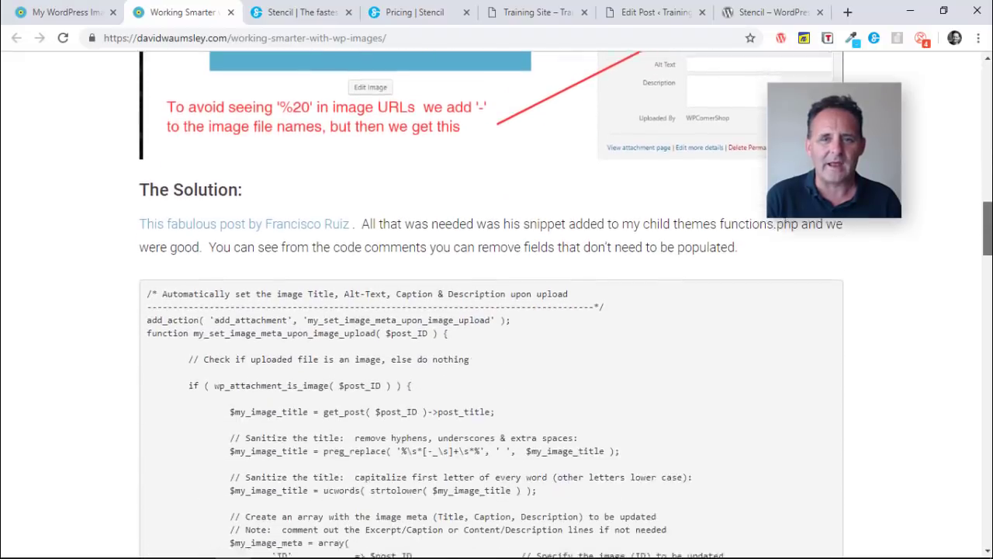
pyautogui.scroll(-3)
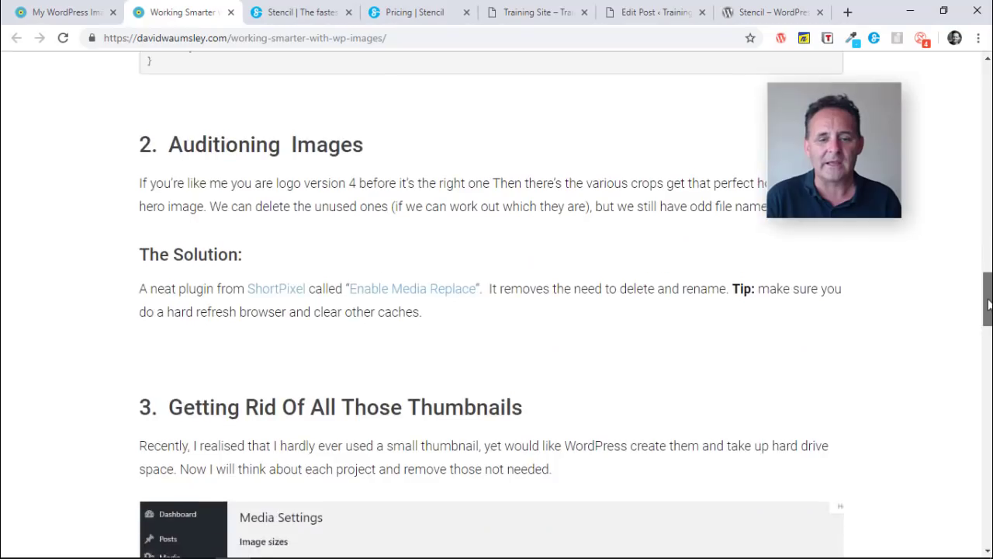
pyautogui.scroll(-3)
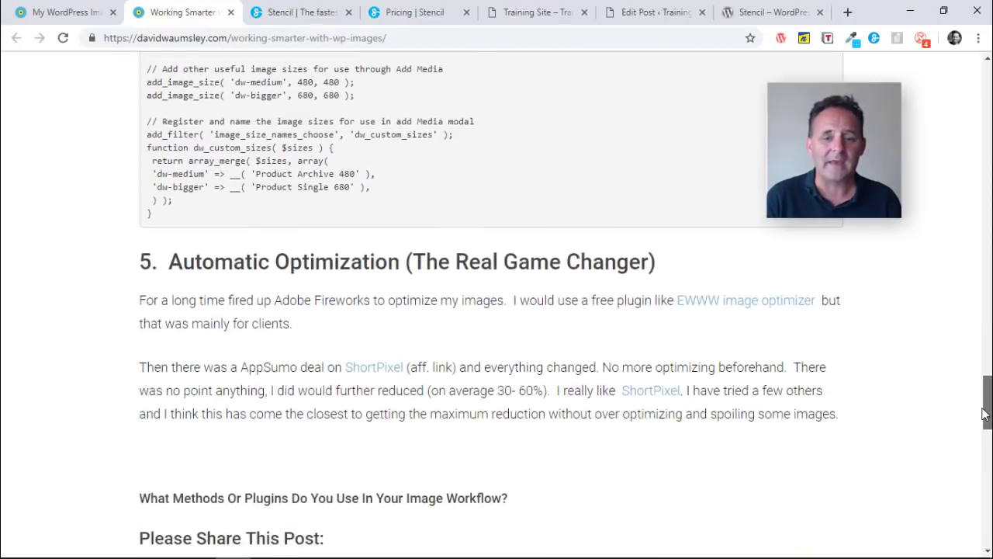
pyautogui.scroll(-3)
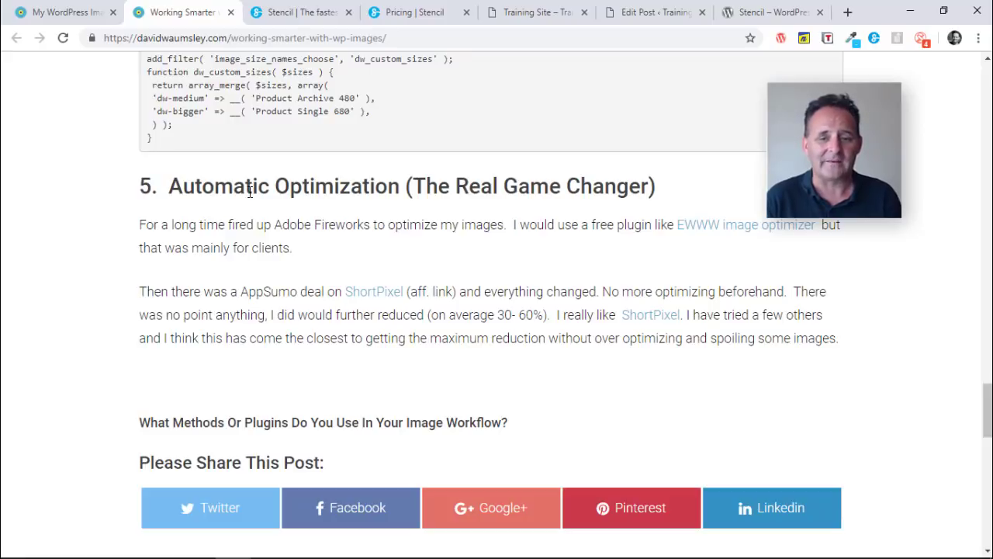
pyautogui.moveTo(915, 260)
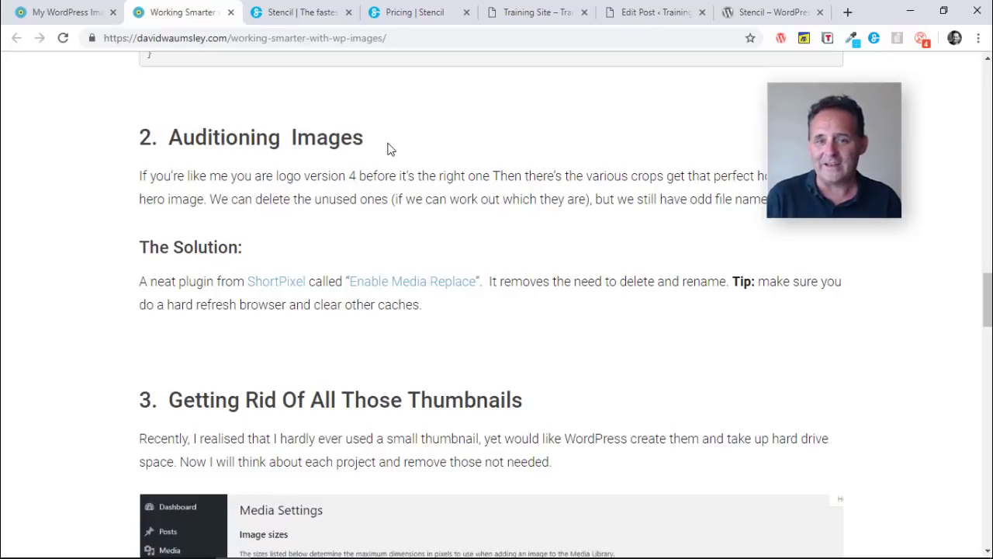
pyautogui.moveTo(619, 171)
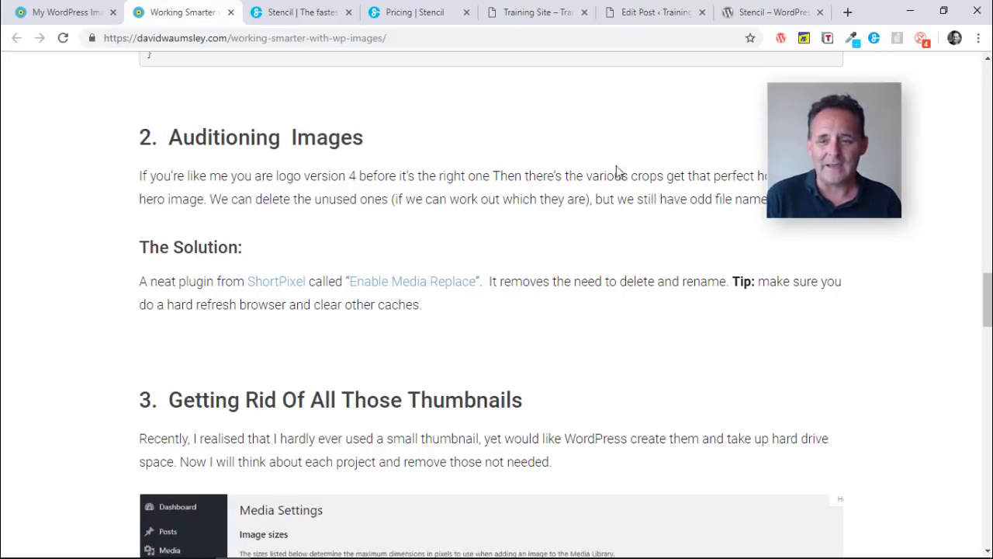
pyautogui.scroll(3)
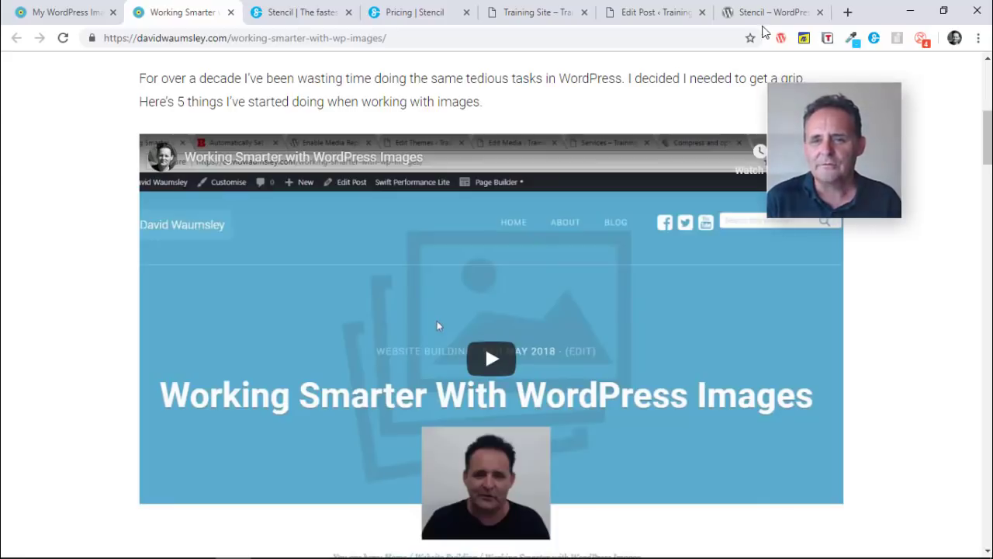
pyautogui.click(768, 12)
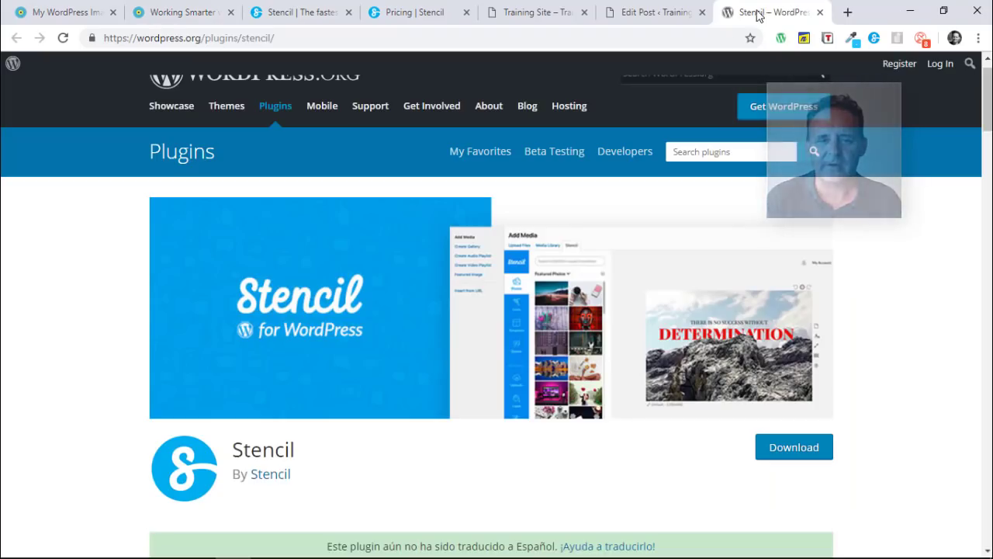
pyautogui.scroll(-3)
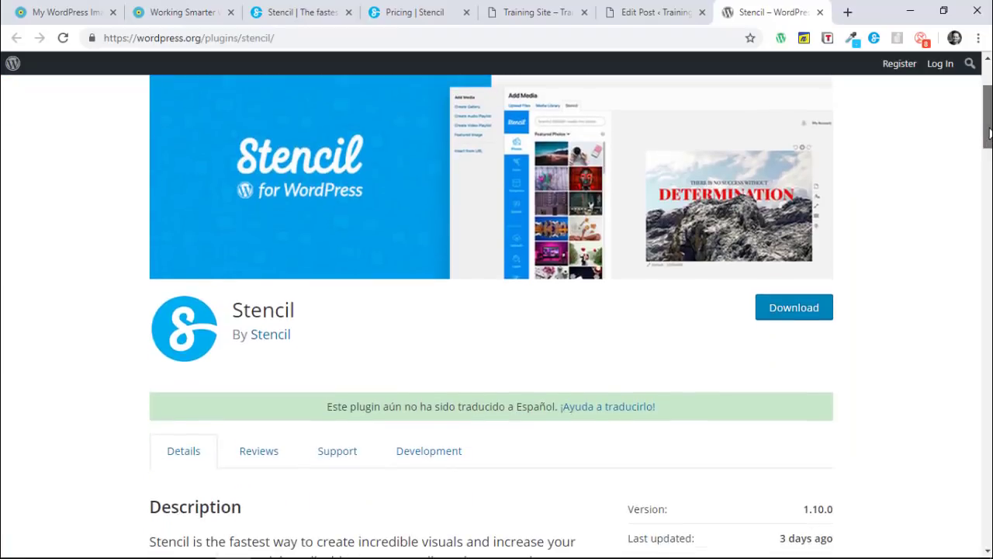
pyautogui.scroll(-3)
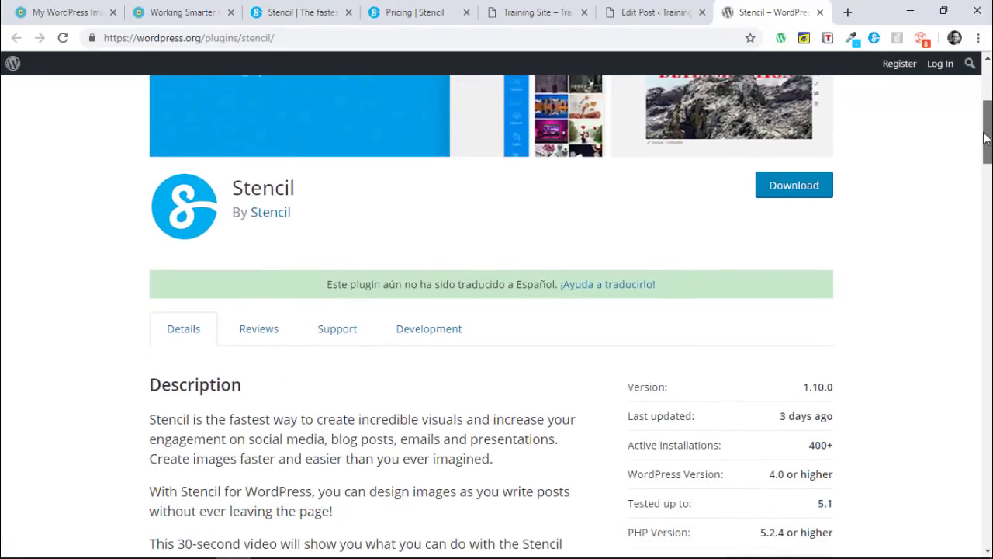
pyautogui.scroll(3)
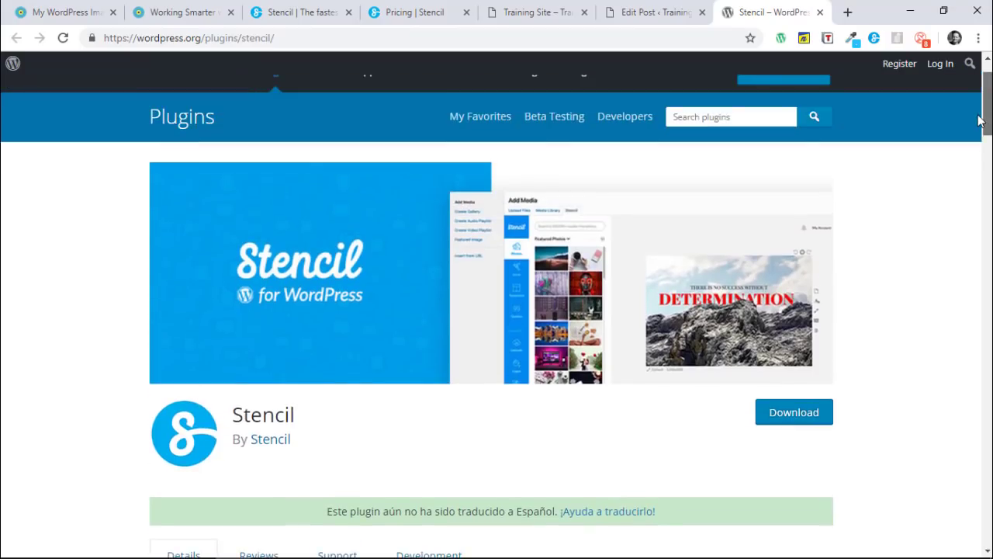
pyautogui.scroll(-3)
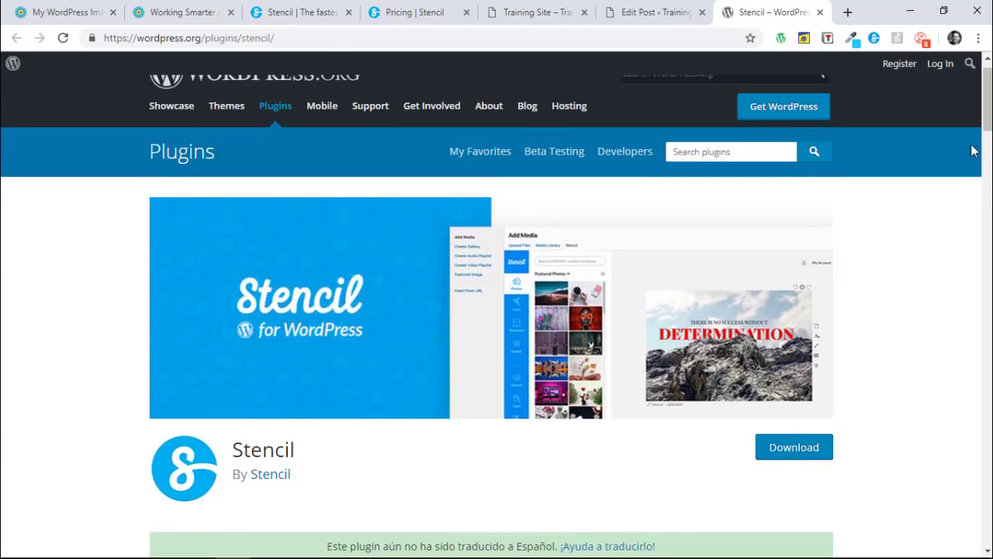
pyautogui.moveTo(964, 239)
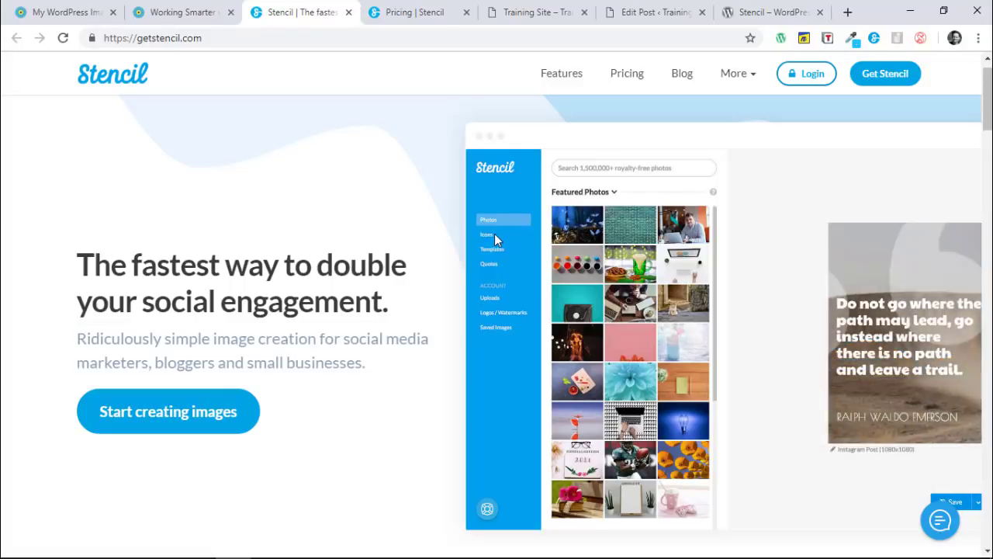
pyautogui.moveTo(516, 257)
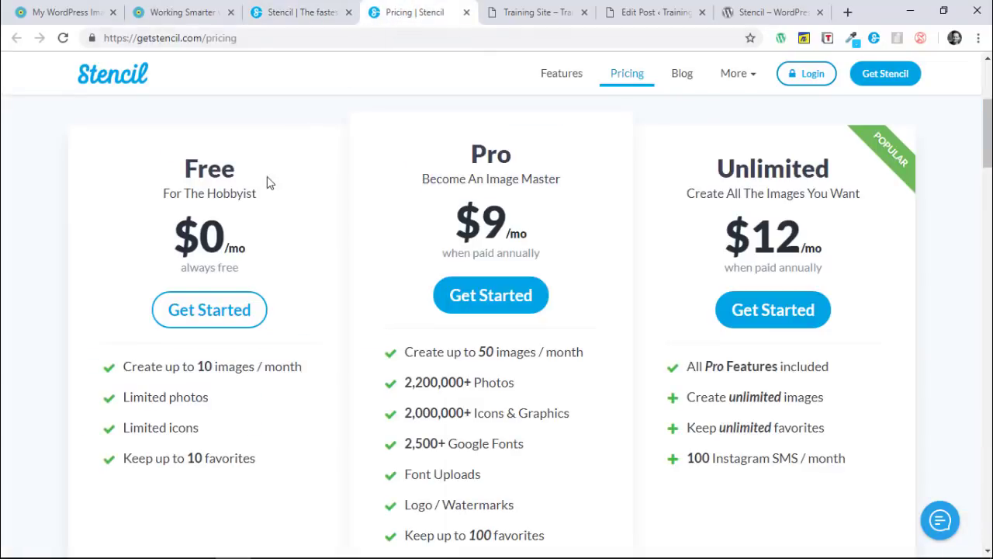
pyautogui.moveTo(173, 274)
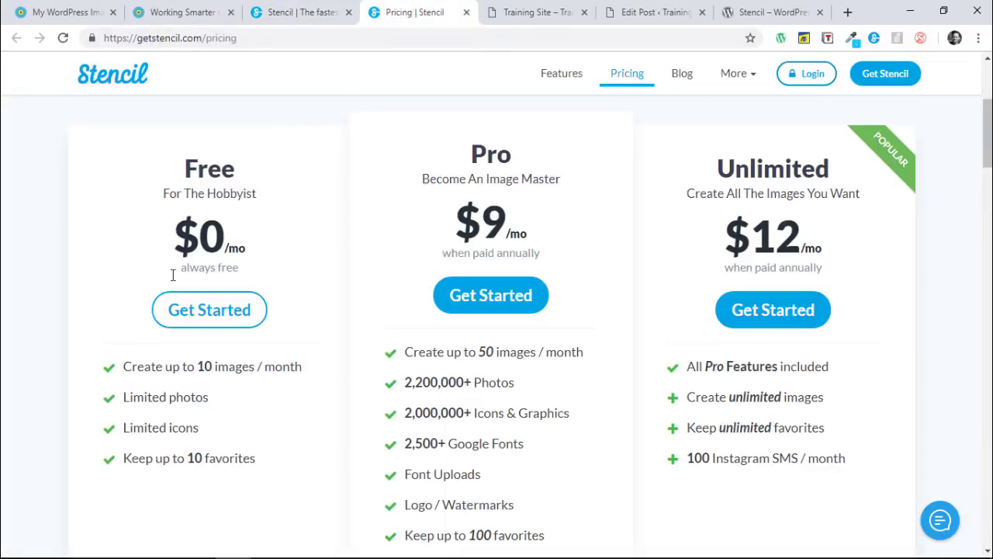
pyautogui.moveTo(244, 366)
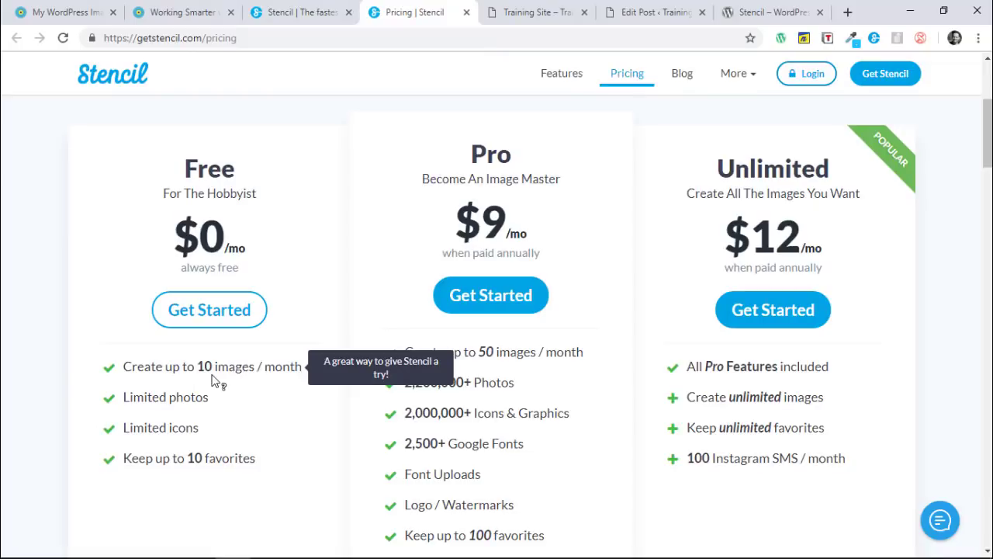
pyautogui.moveTo(166, 397)
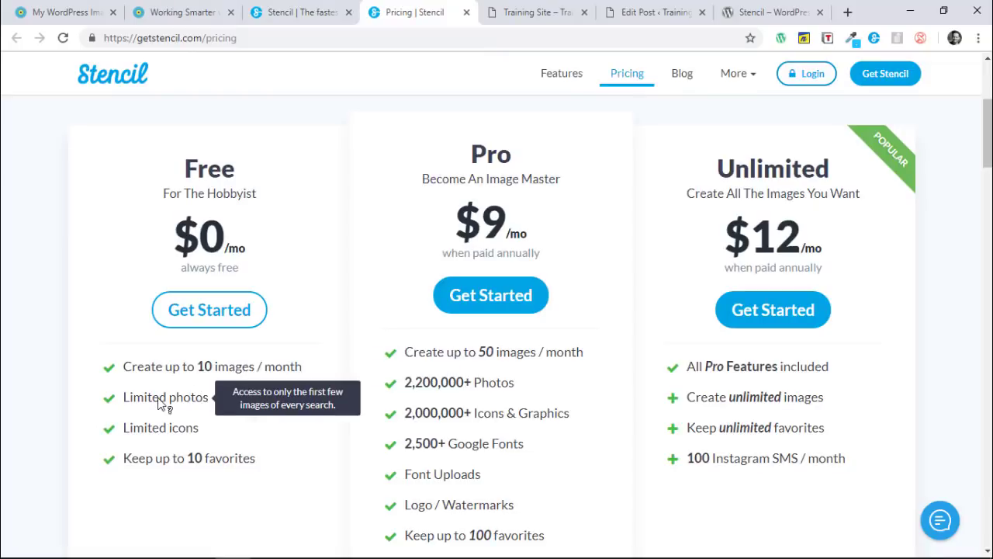
pyautogui.moveTo(163, 432)
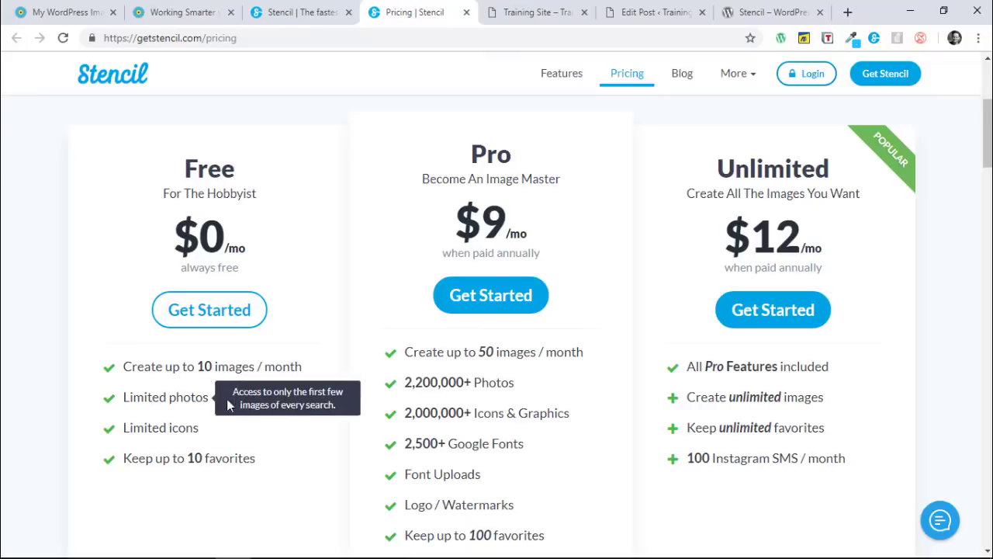
pyautogui.moveTo(235, 403)
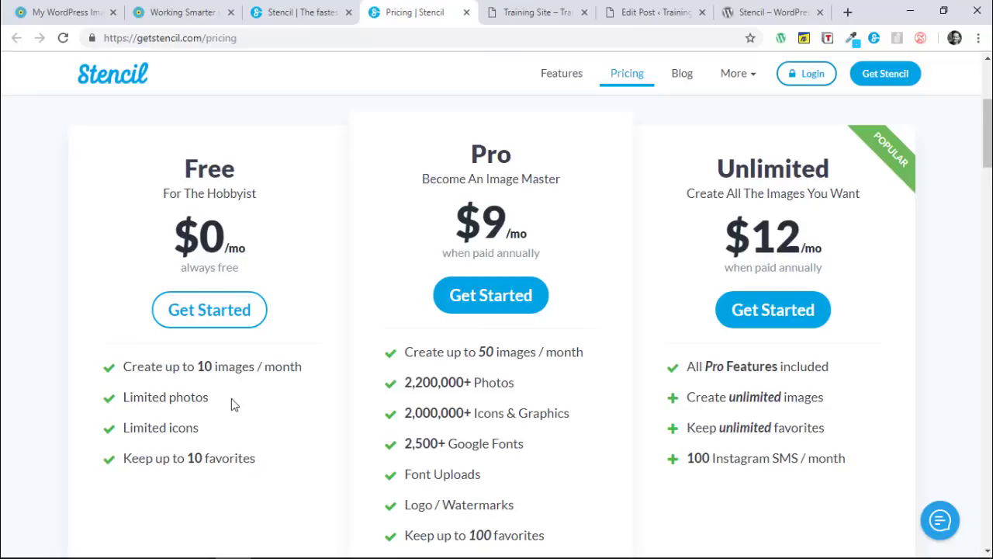
pyautogui.moveTo(165, 427)
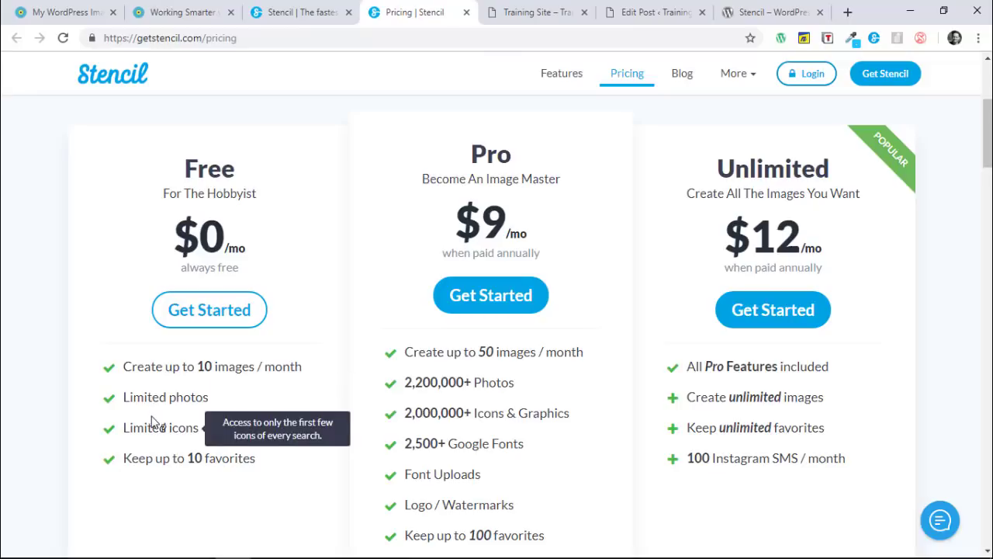
pyautogui.moveTo(196, 380)
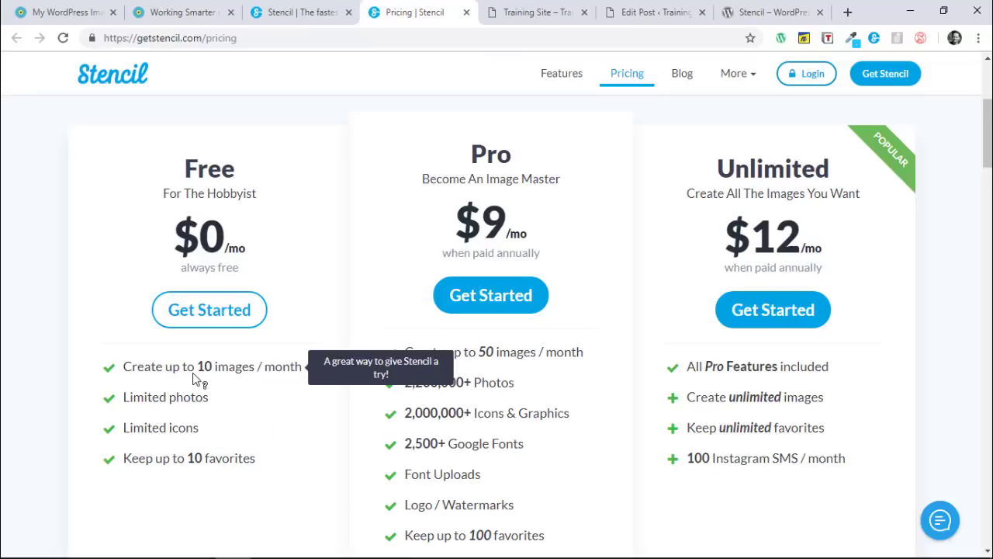
pyautogui.moveTo(204, 377)
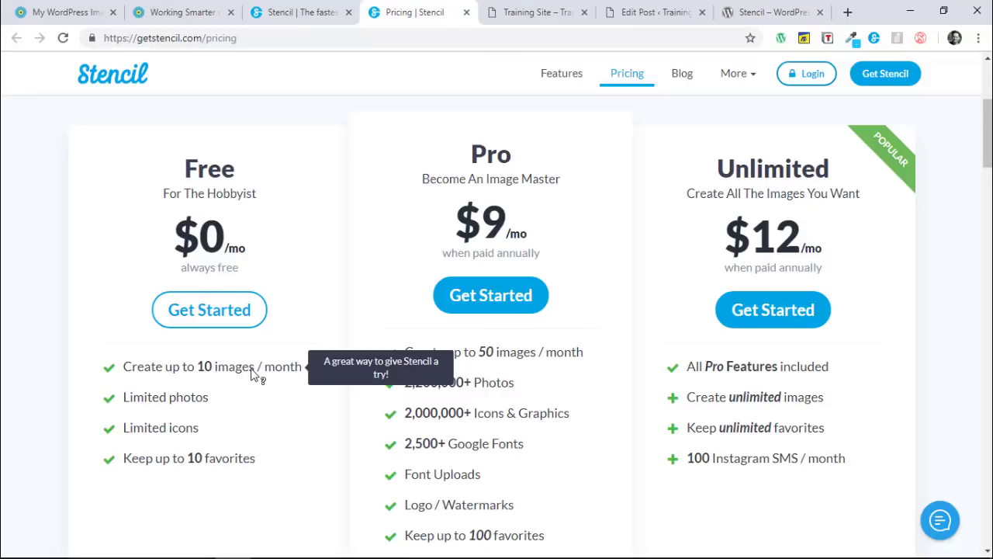
pyautogui.moveTo(251, 378)
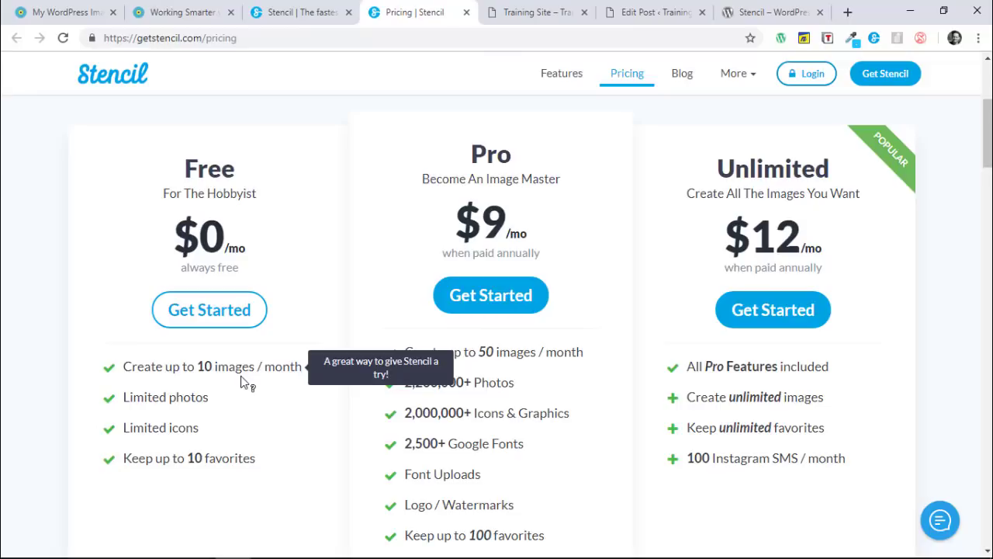
pyautogui.moveTo(244, 376)
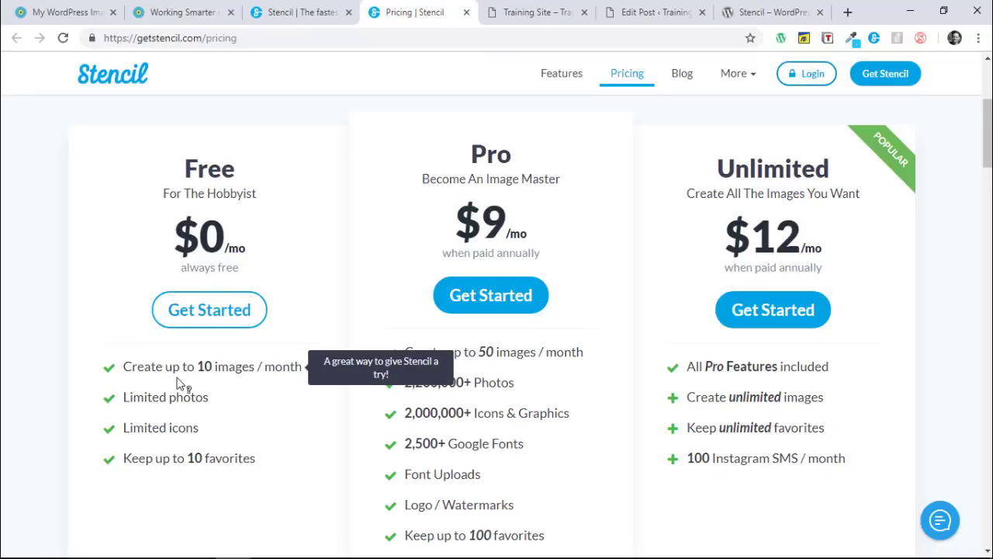
pyautogui.moveTo(211, 376)
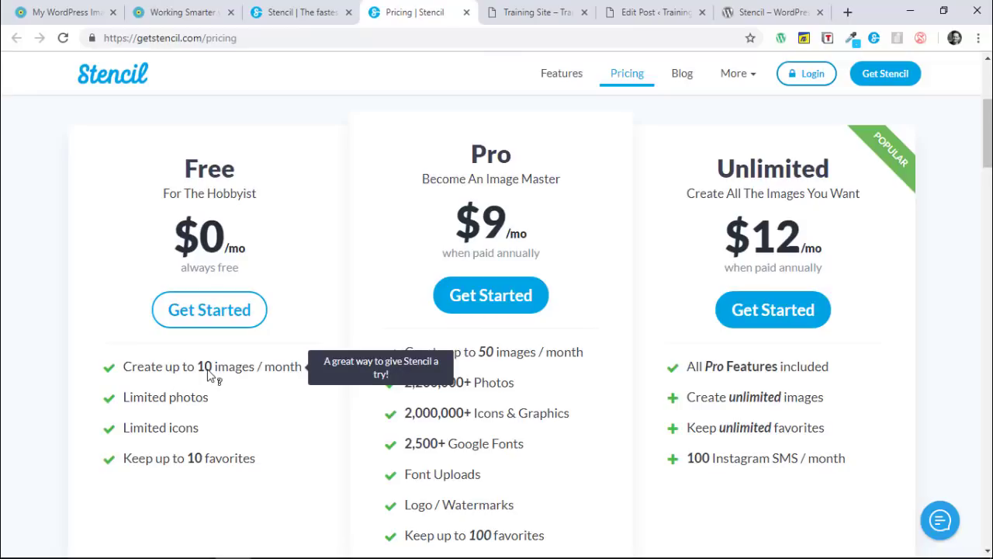
pyautogui.moveTo(115, 330)
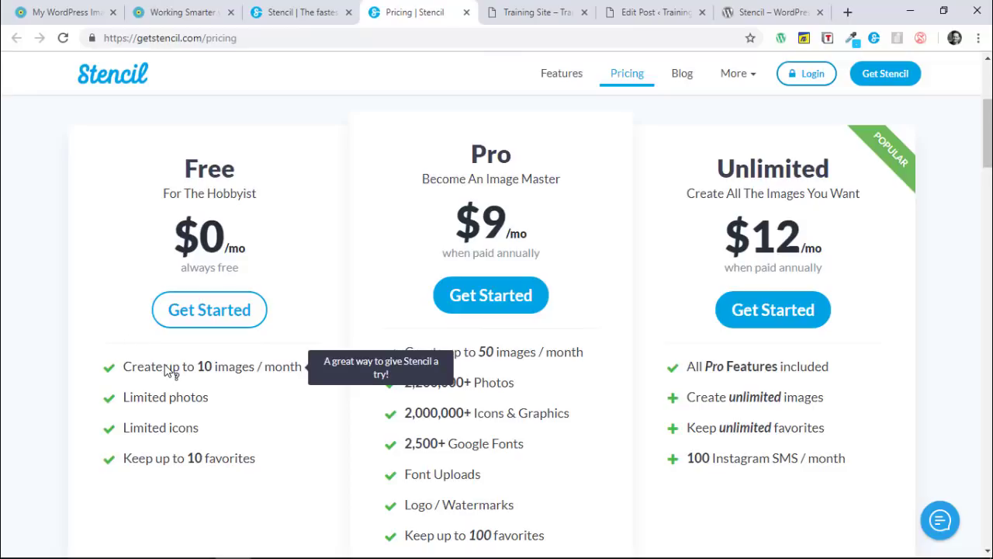
pyautogui.moveTo(180, 374)
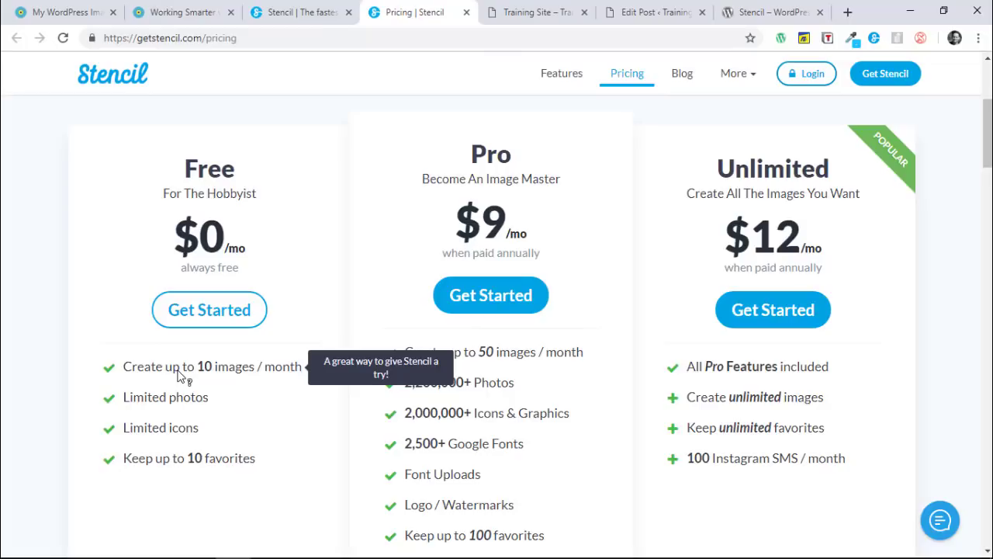
pyautogui.moveTo(372, 335)
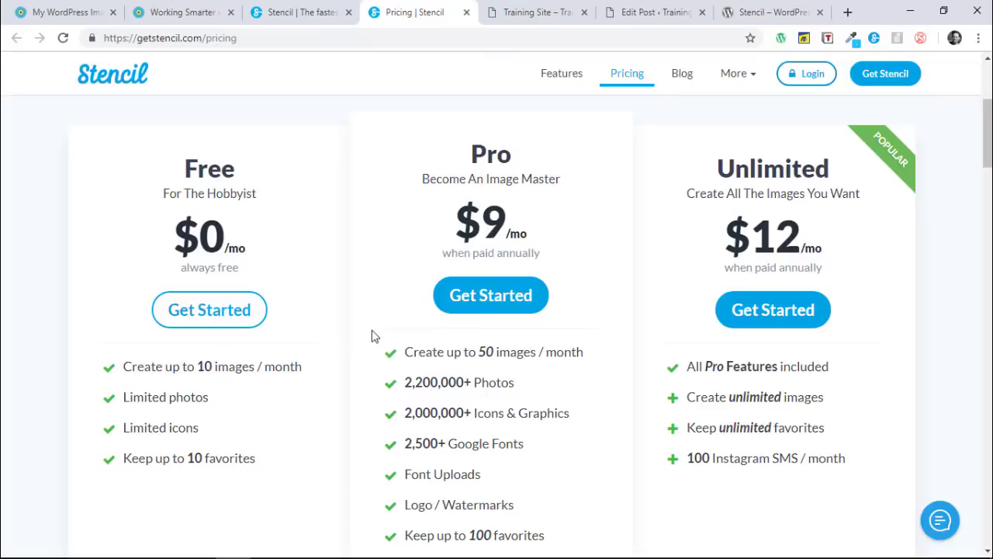
pyautogui.moveTo(200, 114)
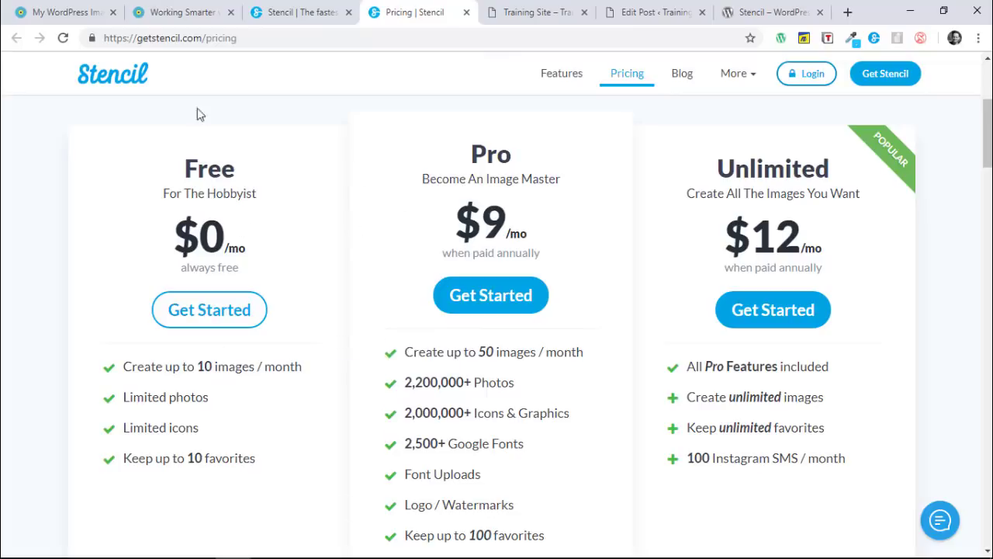
pyautogui.moveTo(66, 12)
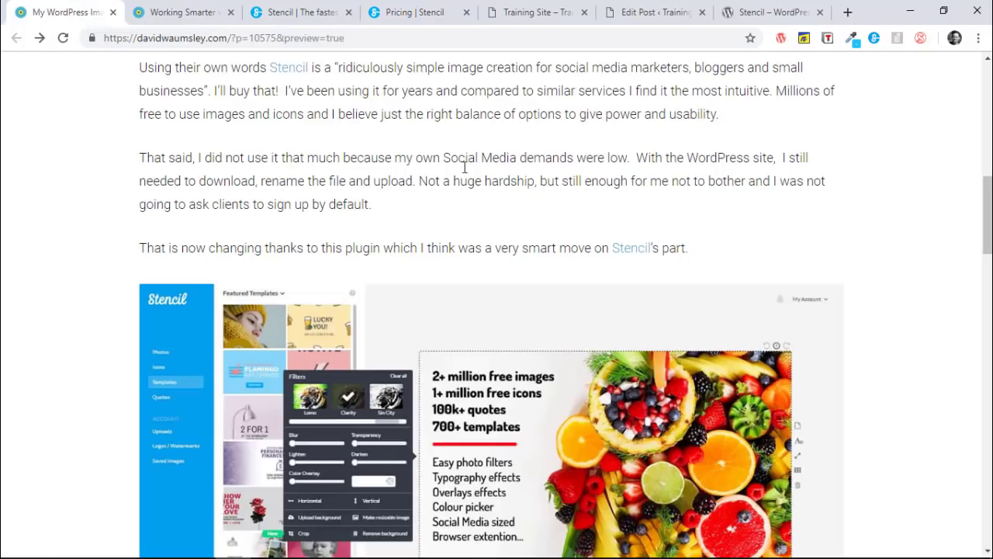
# Read the review's Main Features list, then switch to editing Example Blog Post.
pyautogui.scroll(-3)
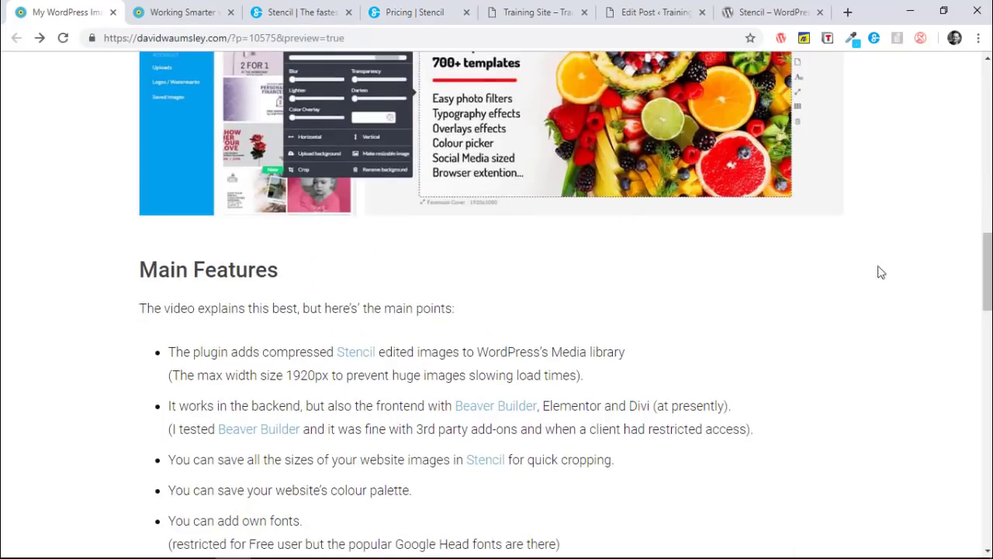
pyautogui.scroll(-3)
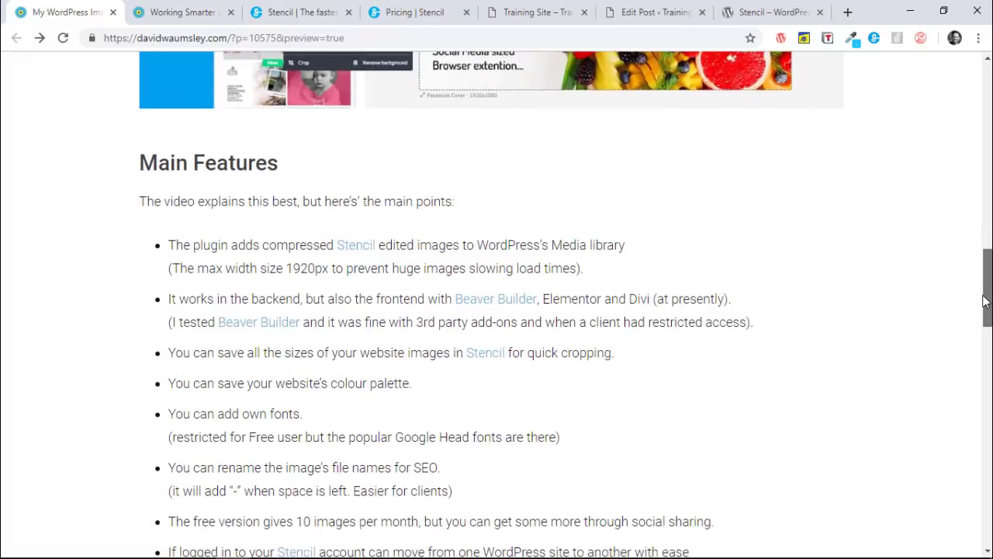
pyautogui.scroll(-3)
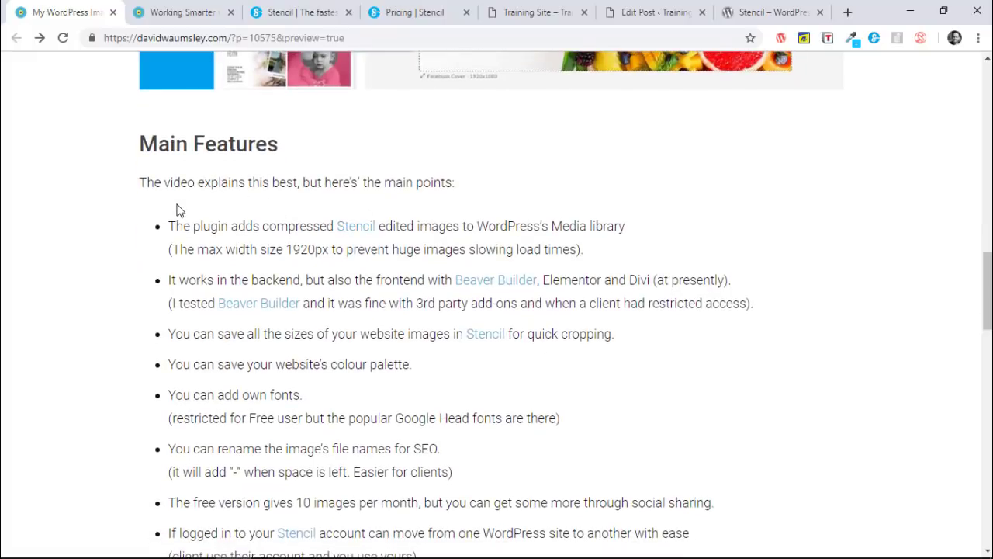
pyautogui.moveTo(232, 227)
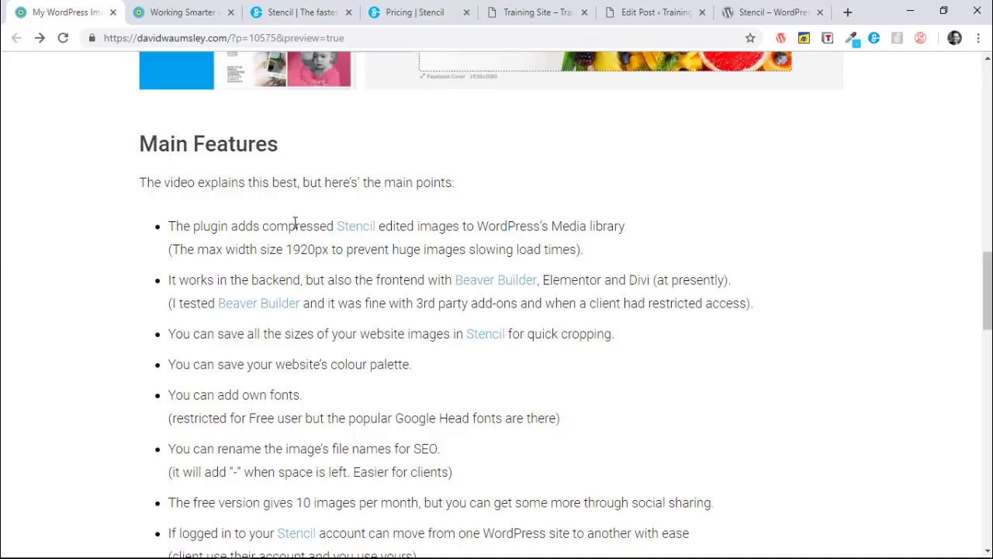
pyautogui.moveTo(400, 209)
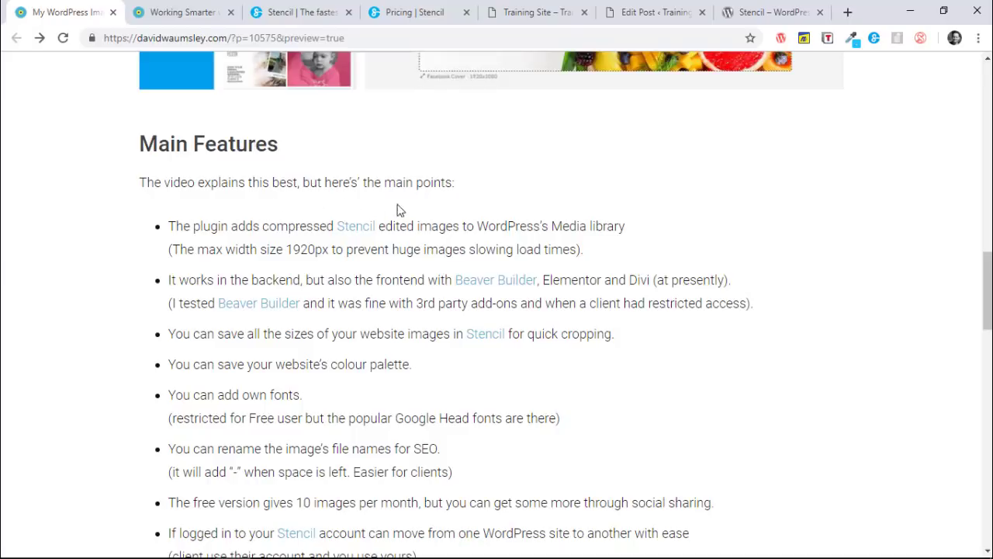
pyautogui.moveTo(511, 229)
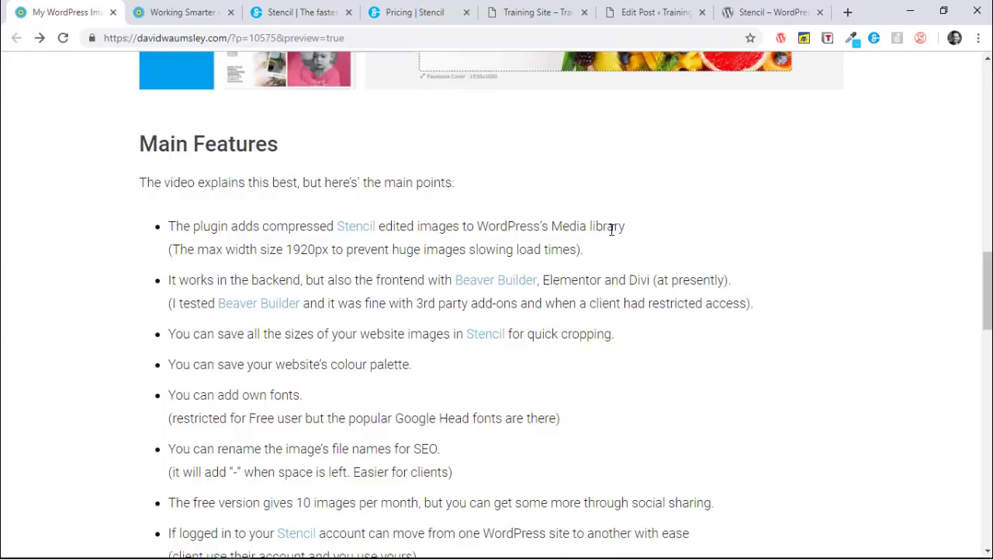
pyautogui.moveTo(203, 245)
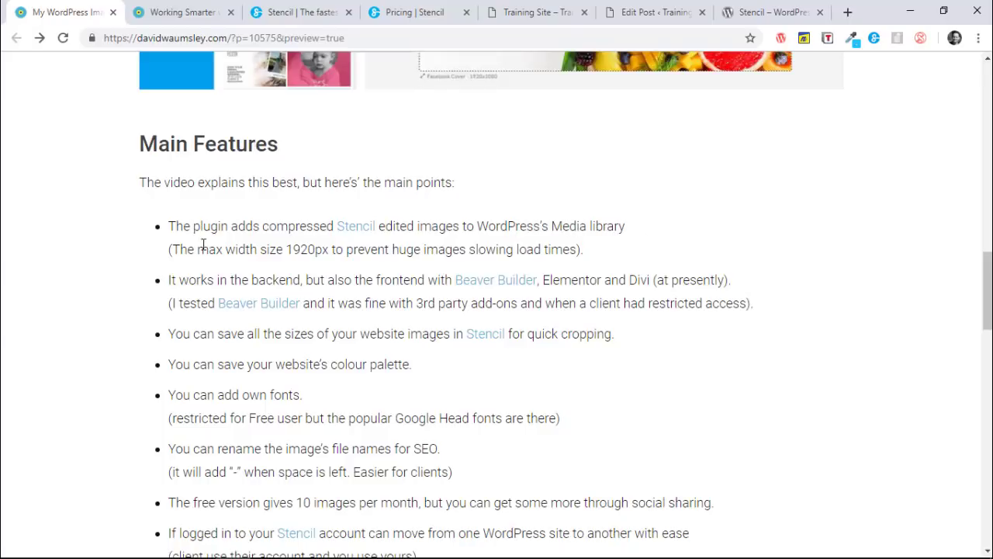
pyautogui.moveTo(299, 257)
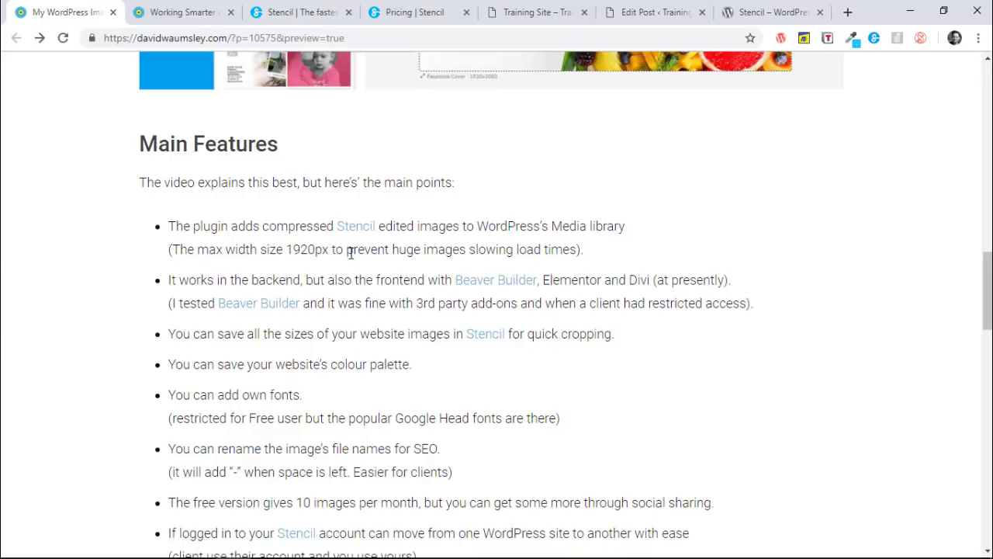
pyautogui.moveTo(293, 243)
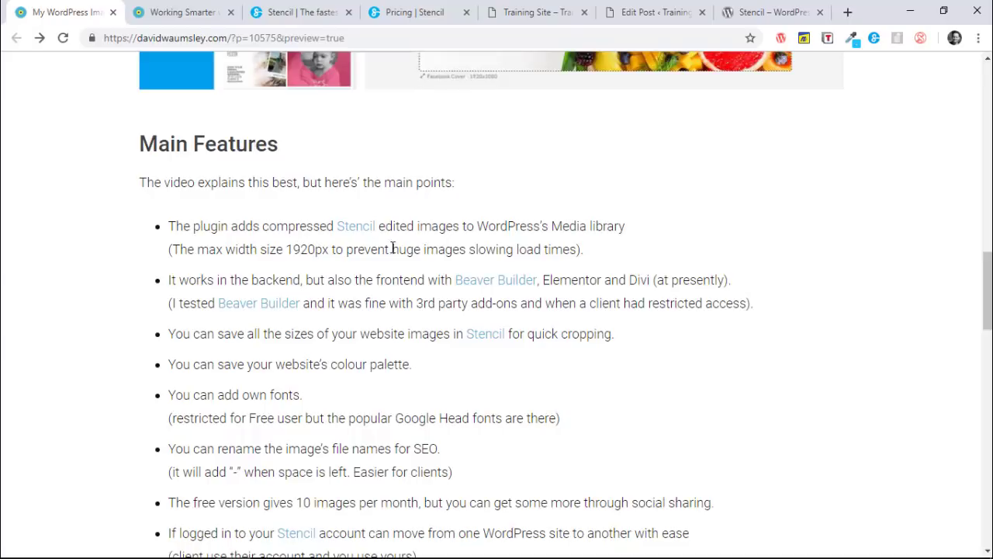
pyautogui.moveTo(561, 277)
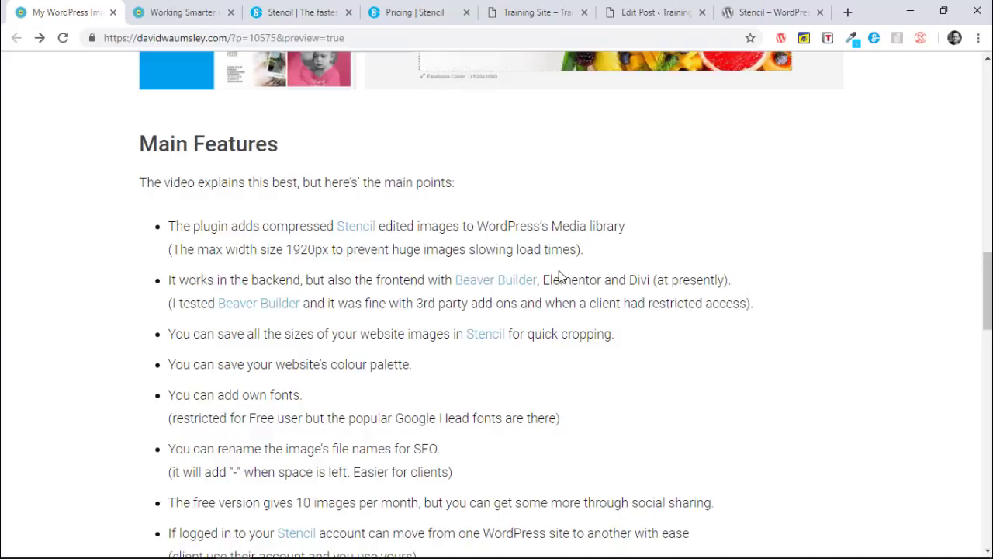
pyautogui.moveTo(270, 279)
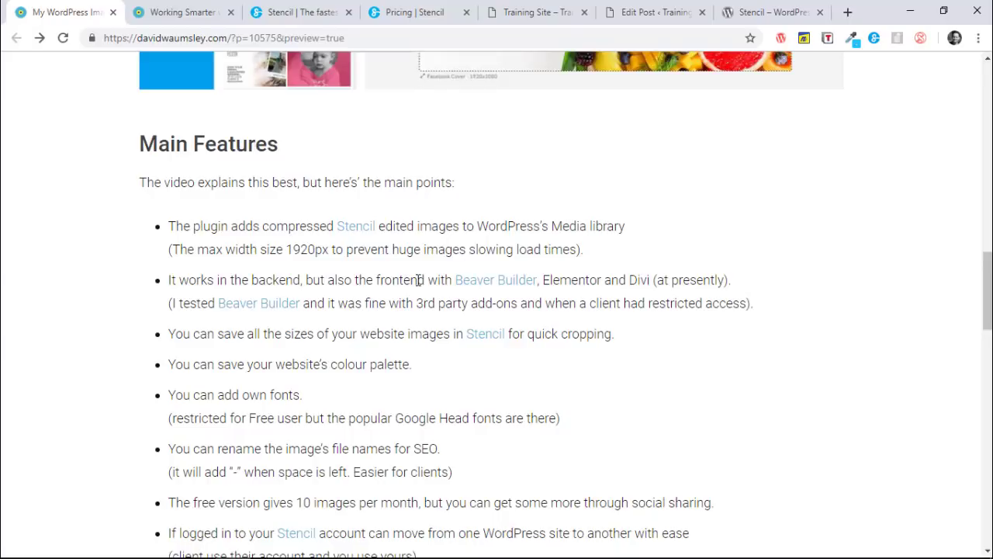
pyautogui.moveTo(419, 279)
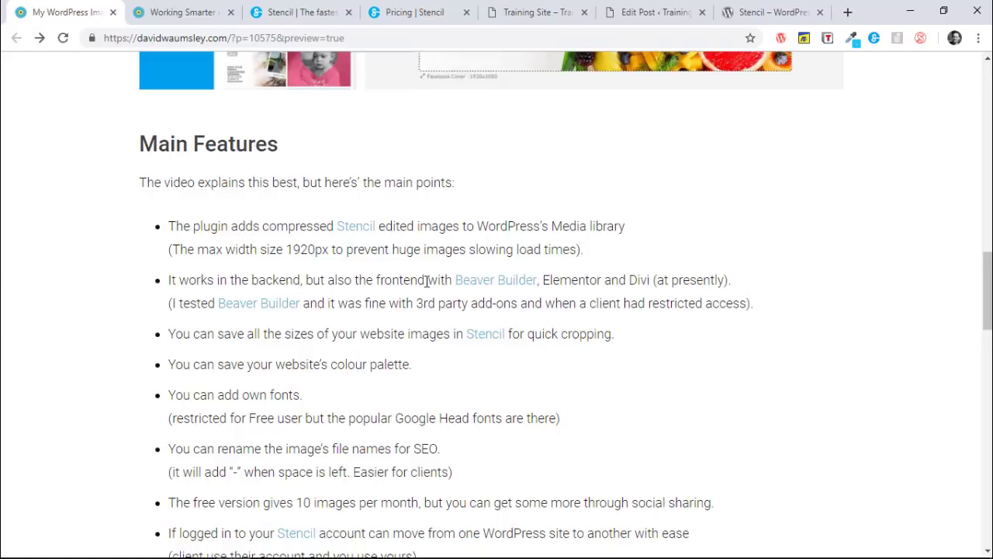
pyautogui.moveTo(523, 249)
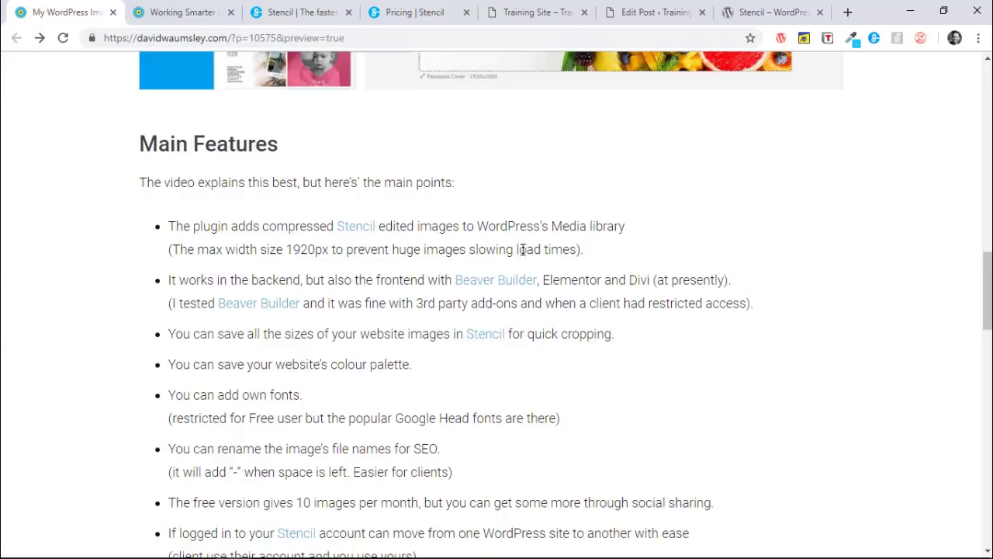
pyautogui.moveTo(609, 294)
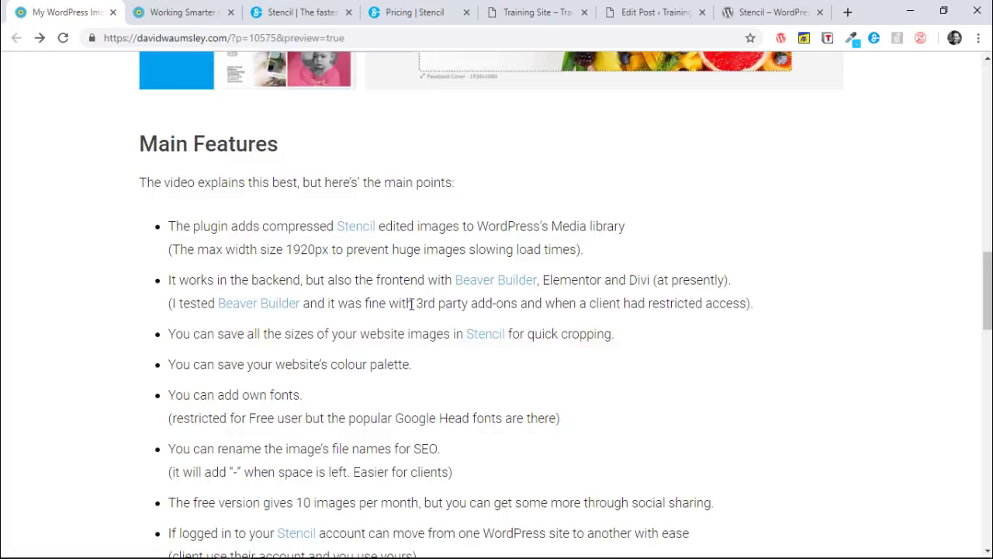
pyautogui.moveTo(648, 303)
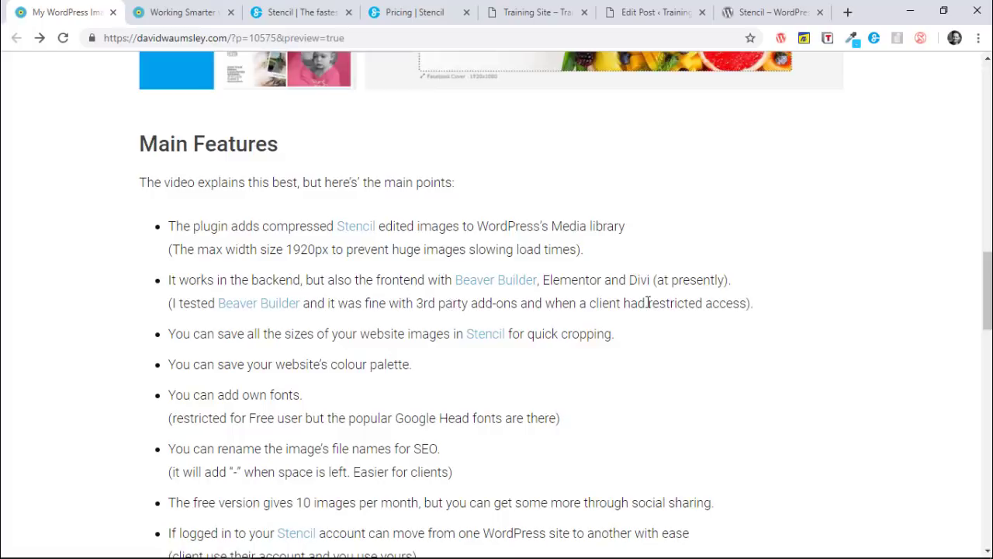
pyautogui.moveTo(713, 303)
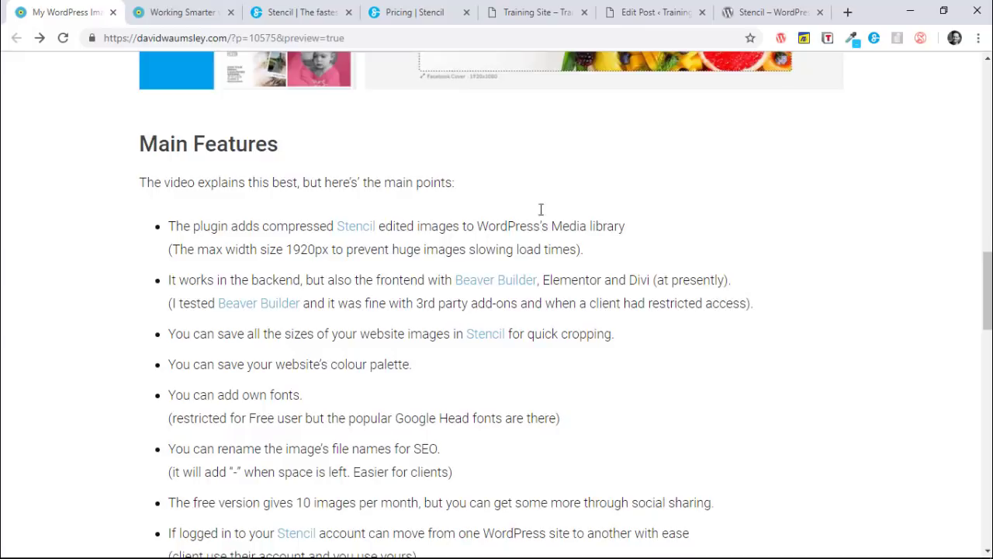
pyautogui.click(654, 12)
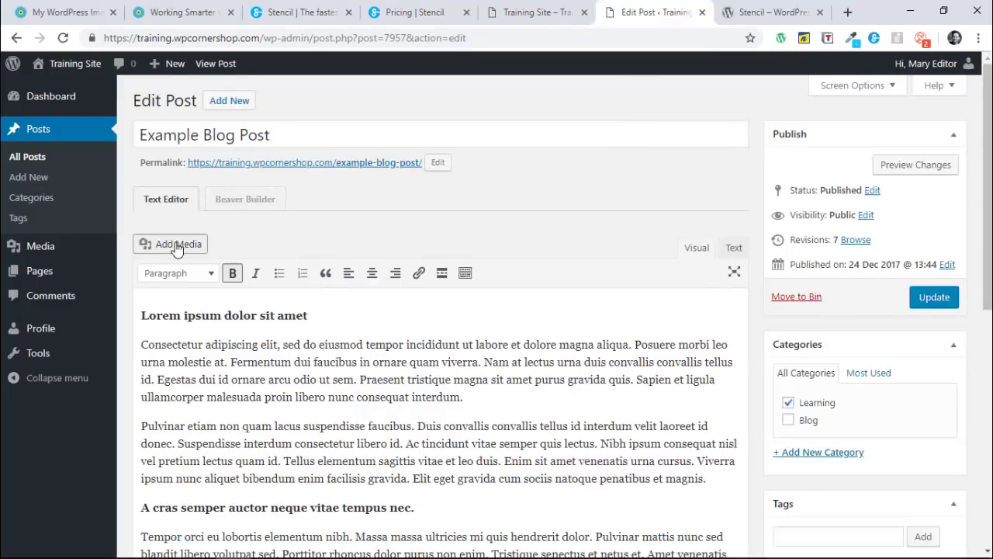
# Open Add Media and send the edited London bus image toward the Media Library.
pyautogui.click(171, 243)
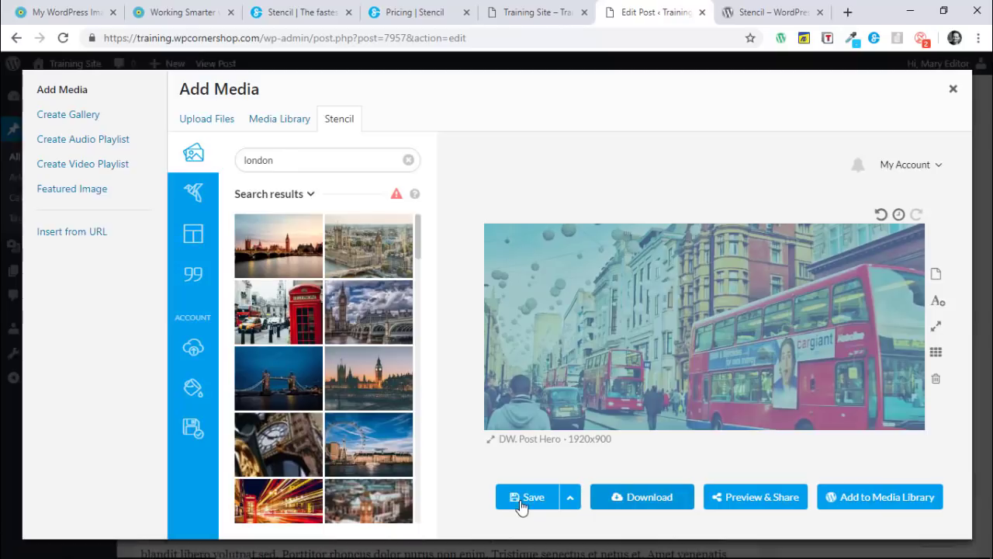
pyautogui.moveTo(854, 497)
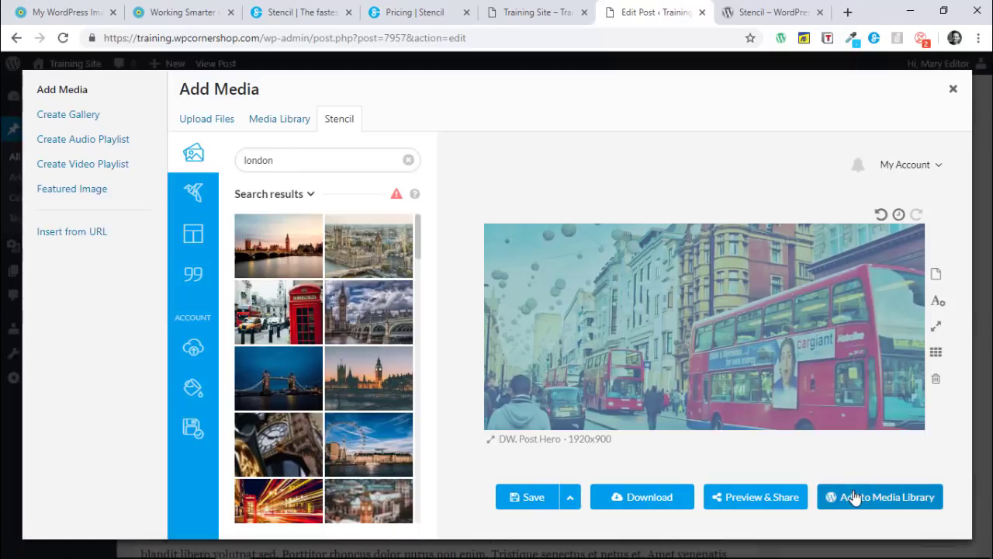
pyautogui.moveTo(587, 366)
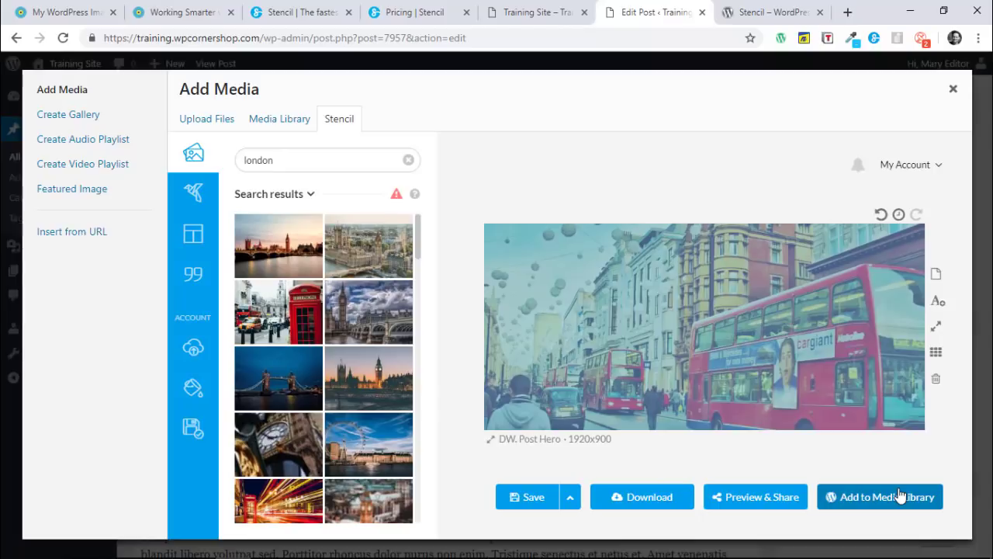
pyautogui.click(880, 496)
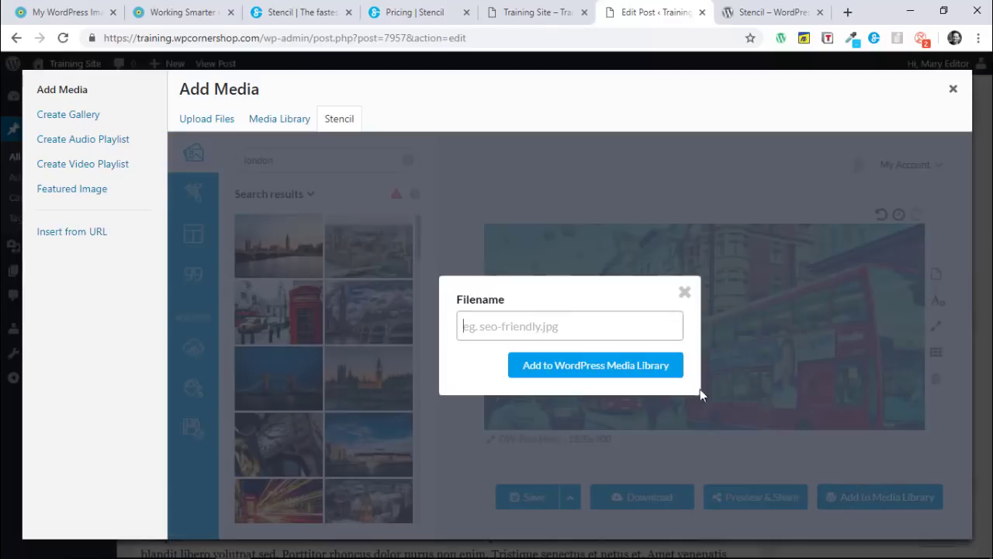
pyautogui.moveTo(786, 342)
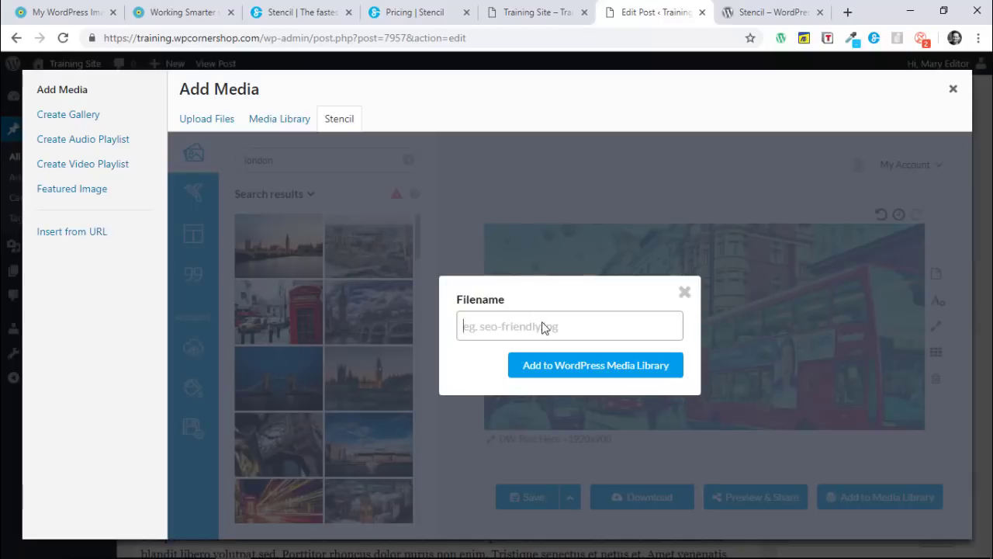
# Click into the Filename field, then dismiss the prompt without adding the image.
pyautogui.click(568, 326)
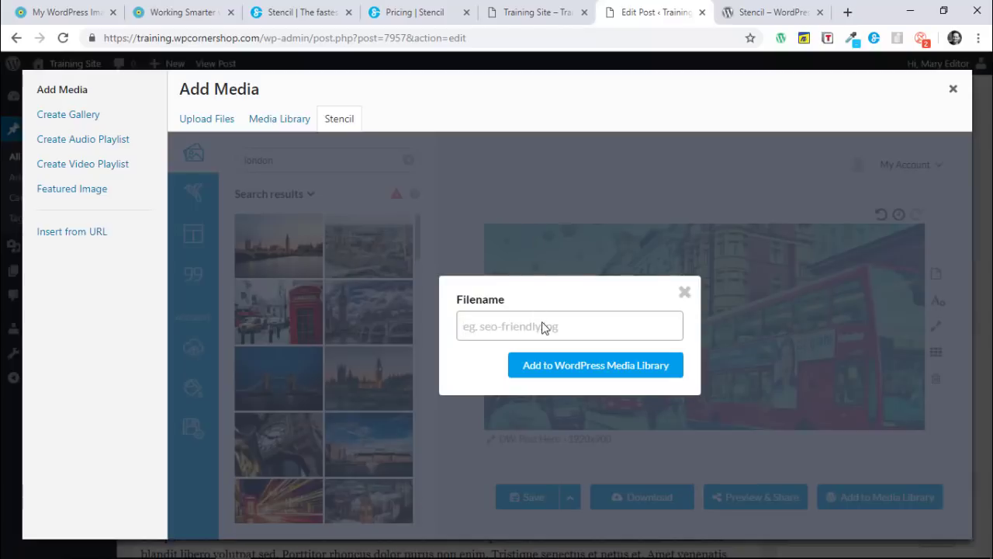
pyautogui.click(568, 326)
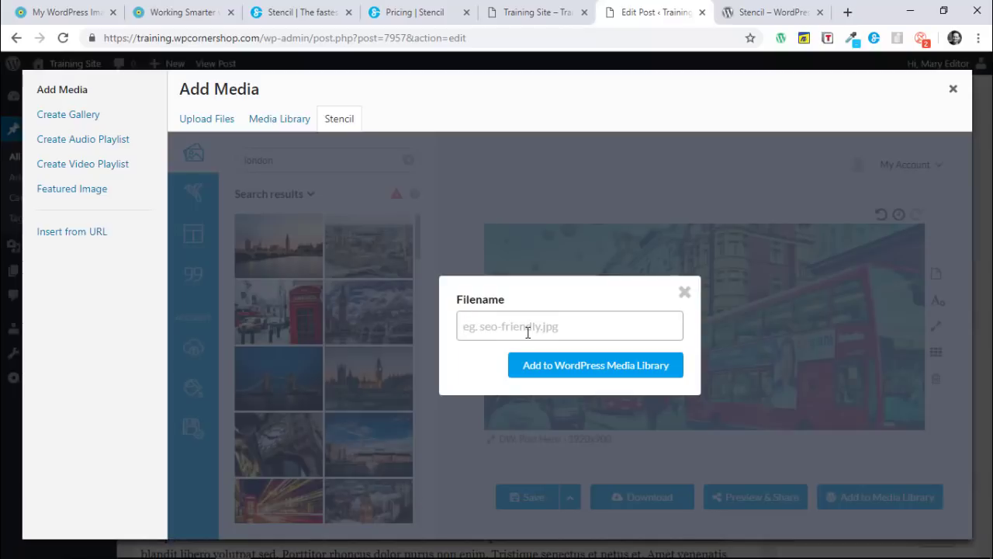
pyautogui.click(569, 326)
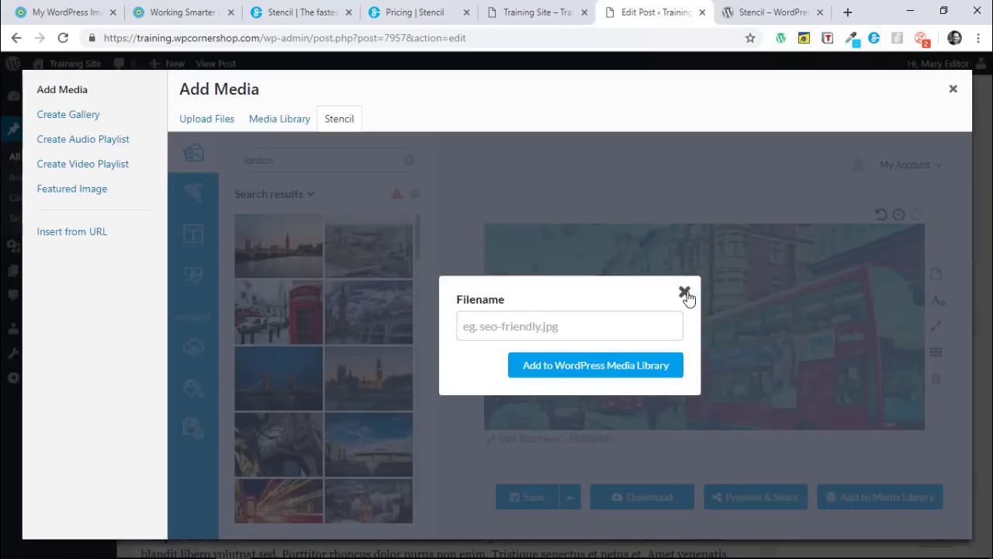
pyautogui.click(684, 297)
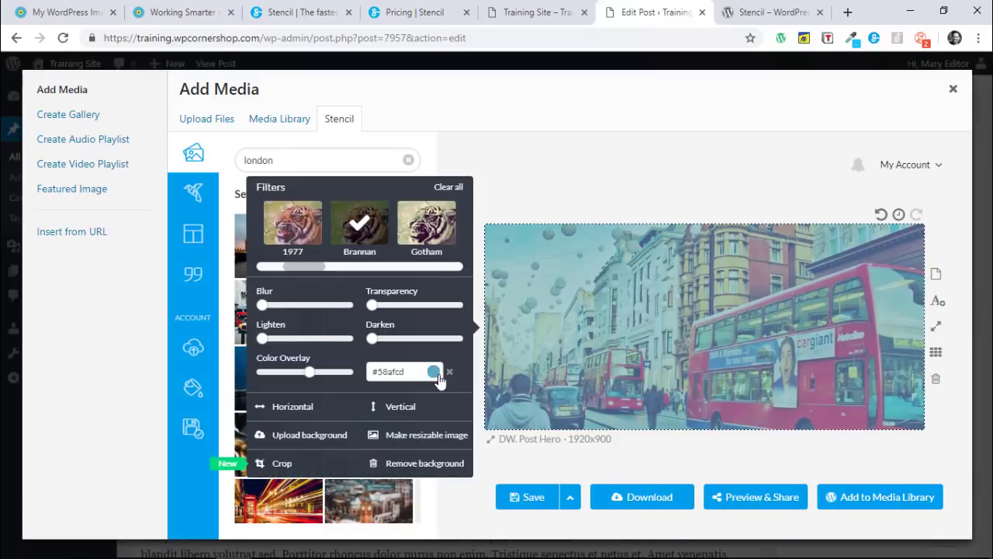
# Check the Color Overlay swatch, then switch to the Training Site's Beaver Builder home page.
pyautogui.click(432, 371)
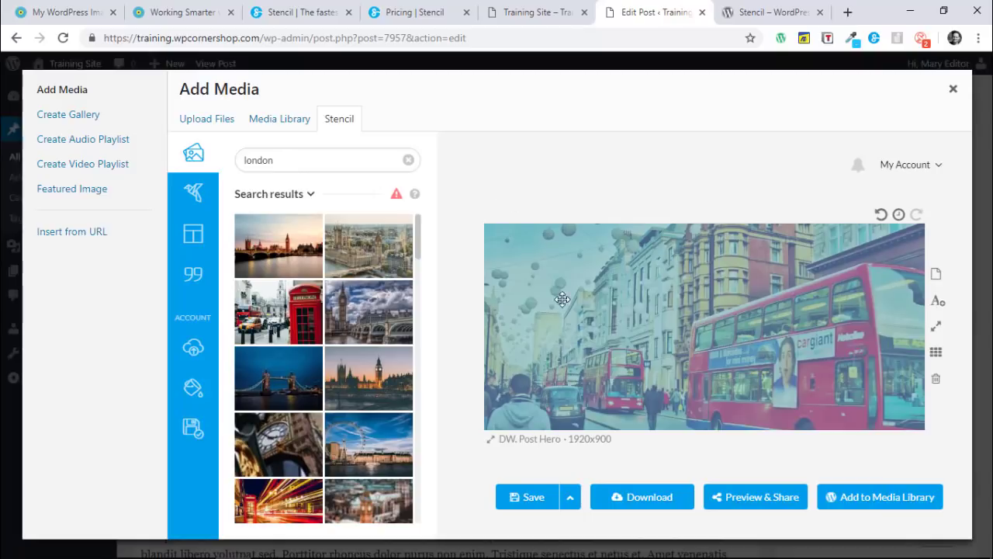
pyautogui.moveTo(644, 208)
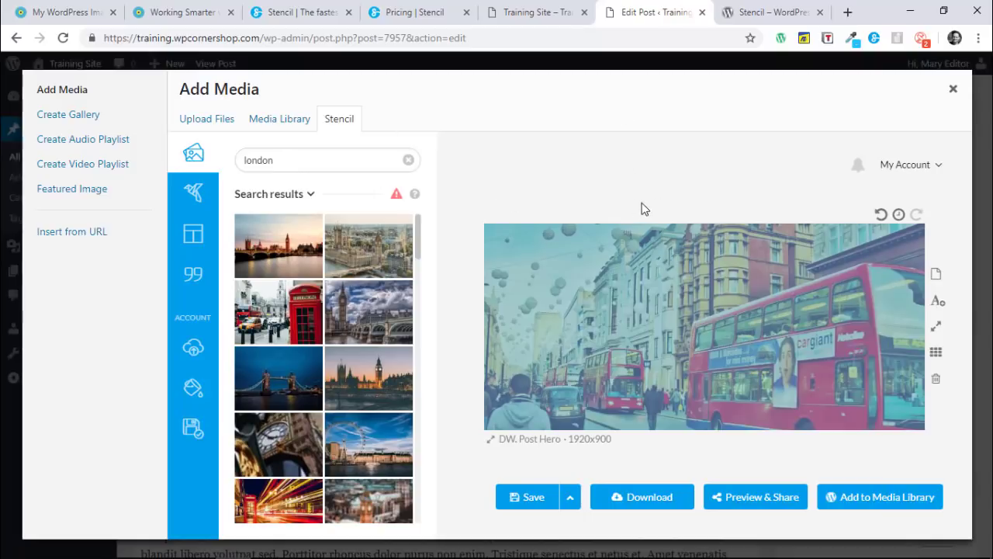
pyautogui.moveTo(706, 94)
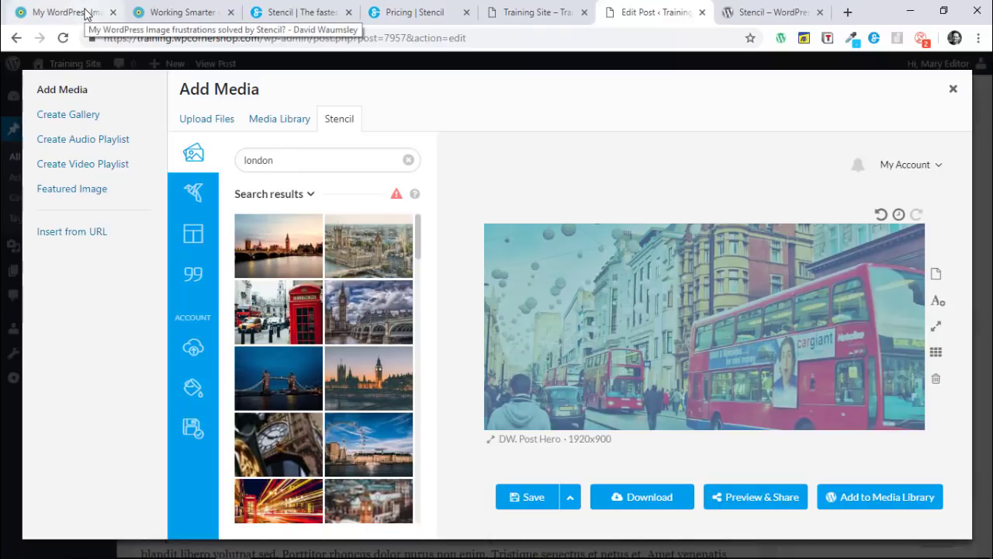
pyautogui.click(535, 11)
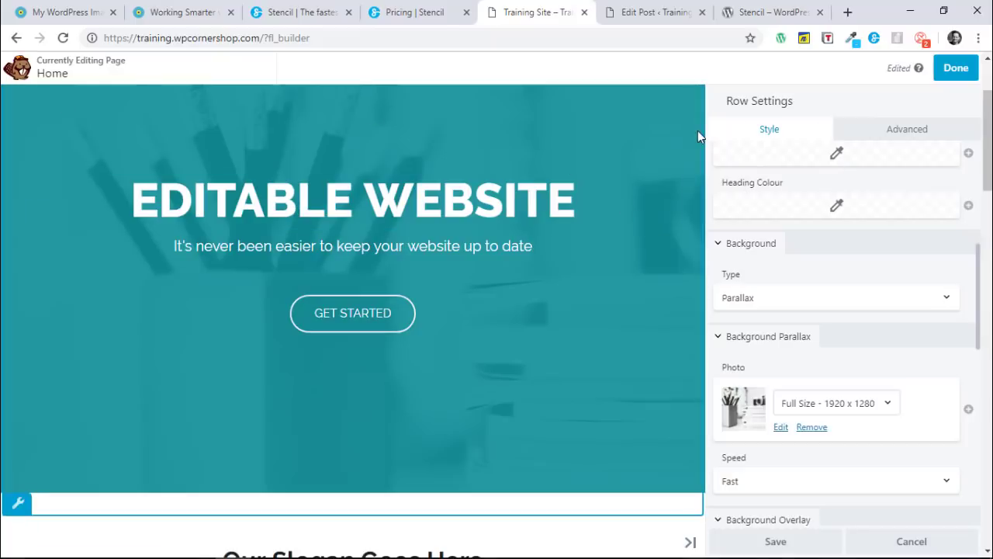
pyautogui.moveTo(456, 280)
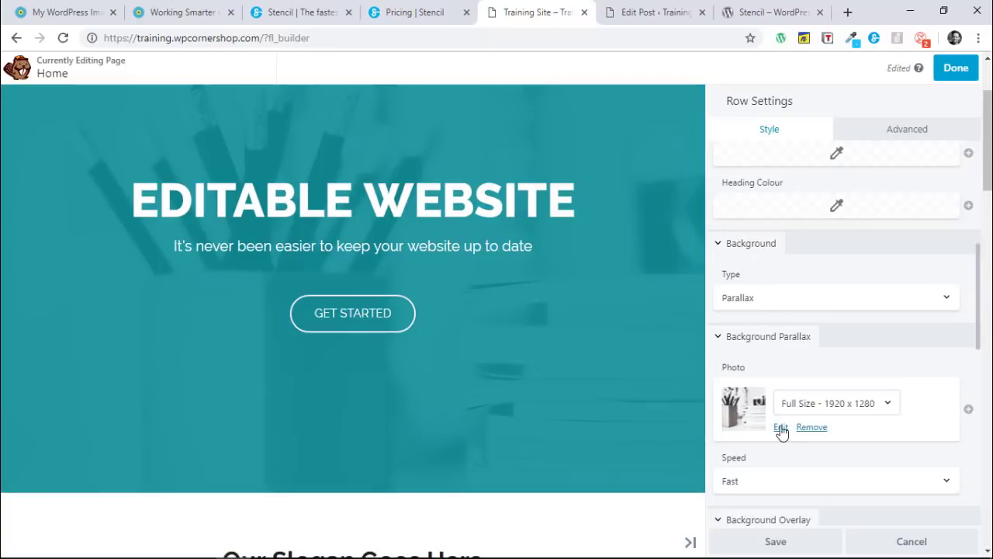
# Edit the row's parallax background photo, opening Stencil in Select Photo.
pyautogui.click(779, 427)
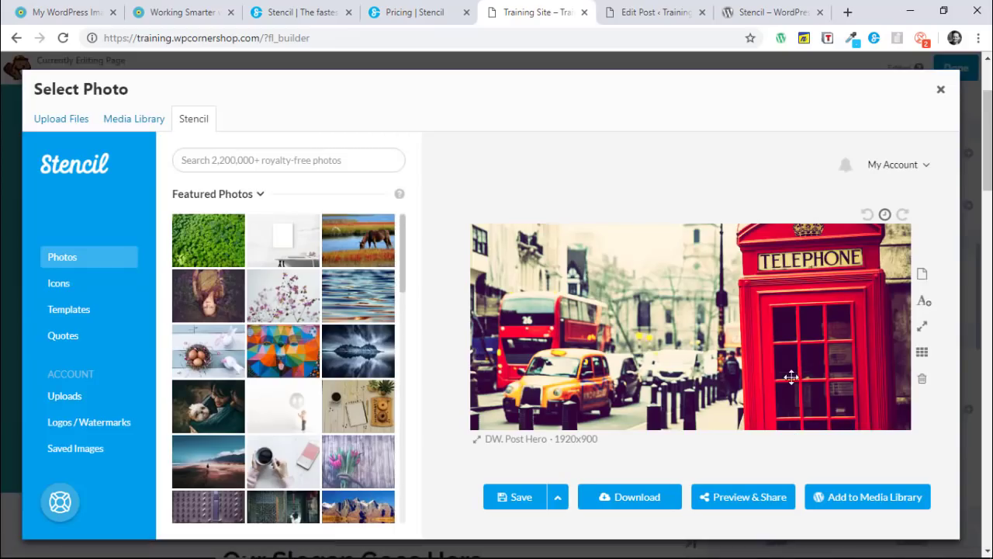
pyautogui.moveTo(635, 221)
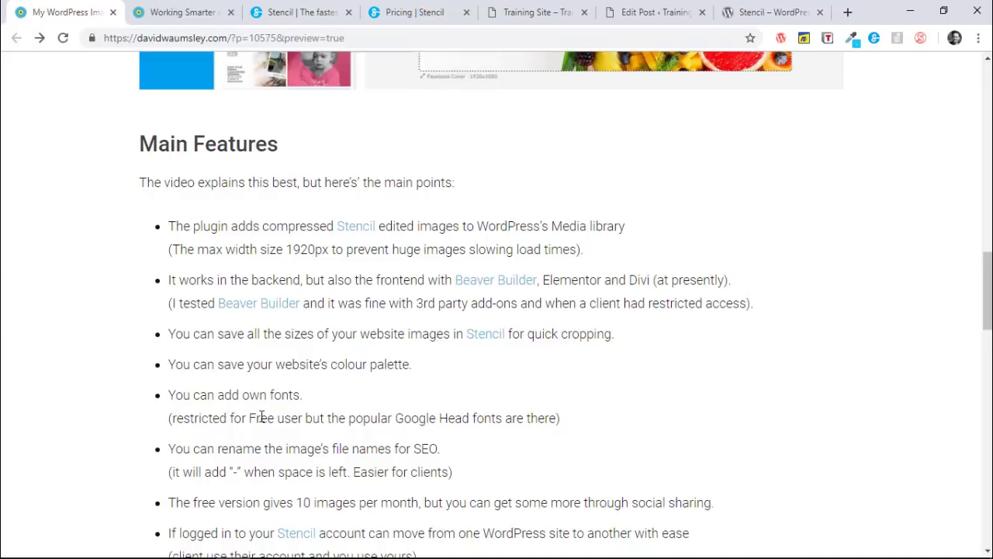
pyautogui.moveTo(262, 416)
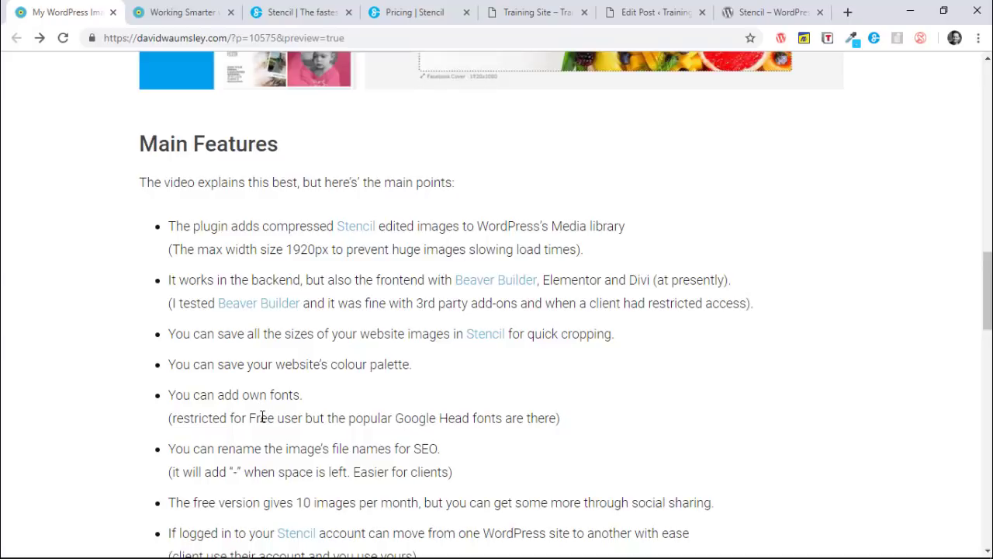
pyautogui.moveTo(441, 423)
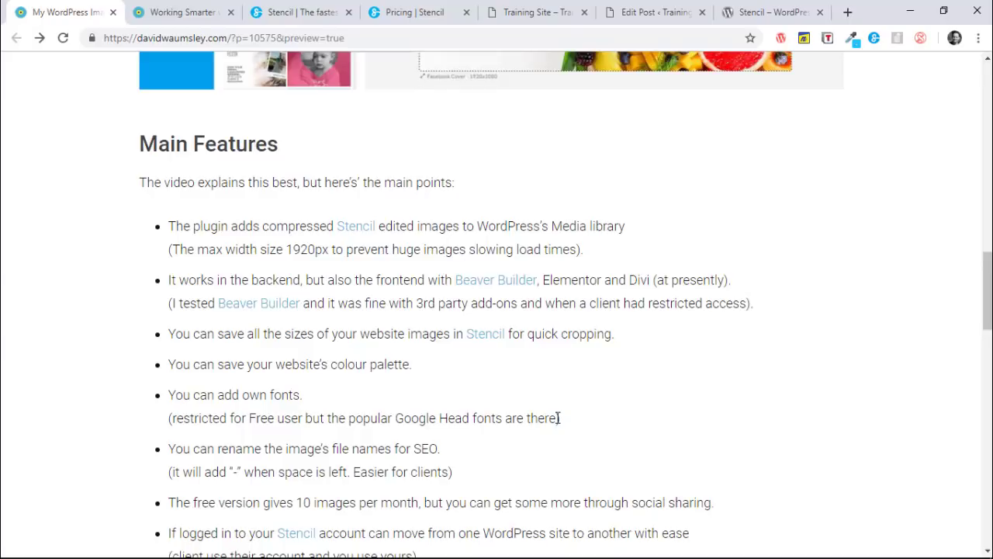
pyautogui.moveTo(500, 358)
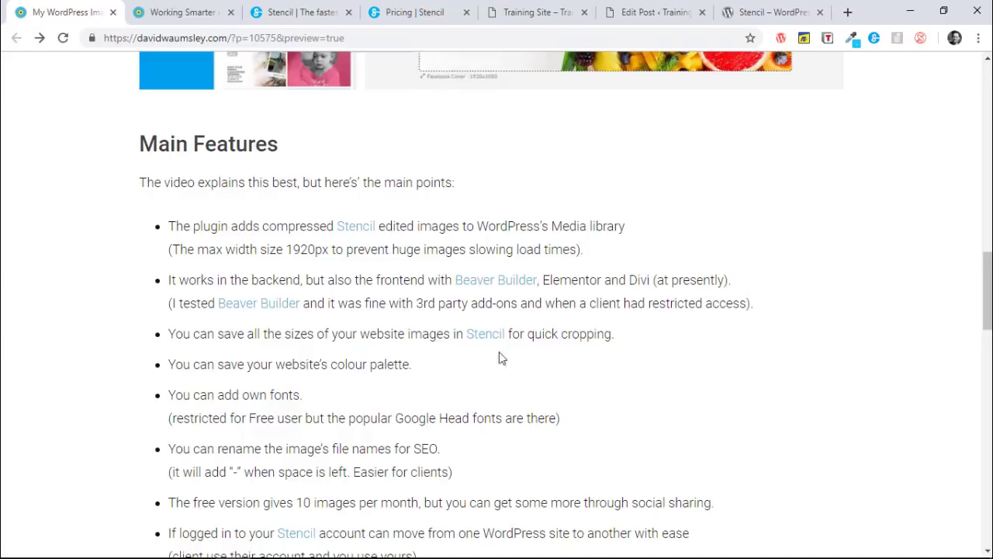
pyautogui.moveTo(228, 448); pyautogui.dragTo(435, 449)
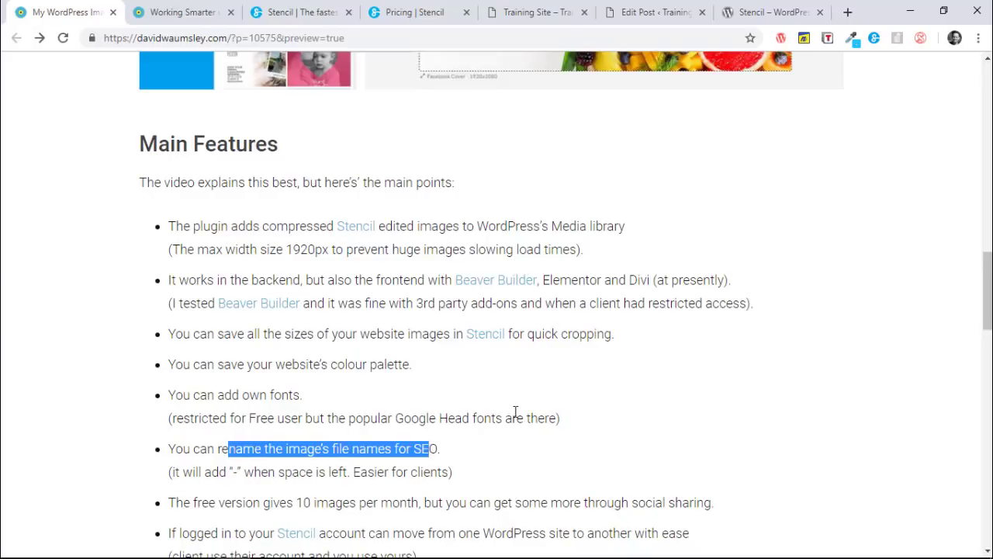
pyautogui.moveTo(333, 186)
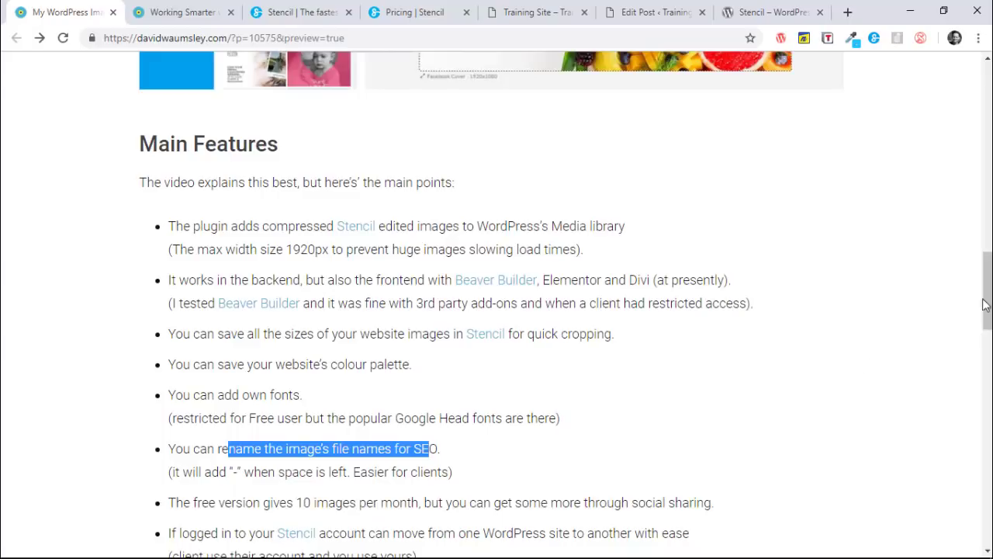
pyautogui.scroll(-3)
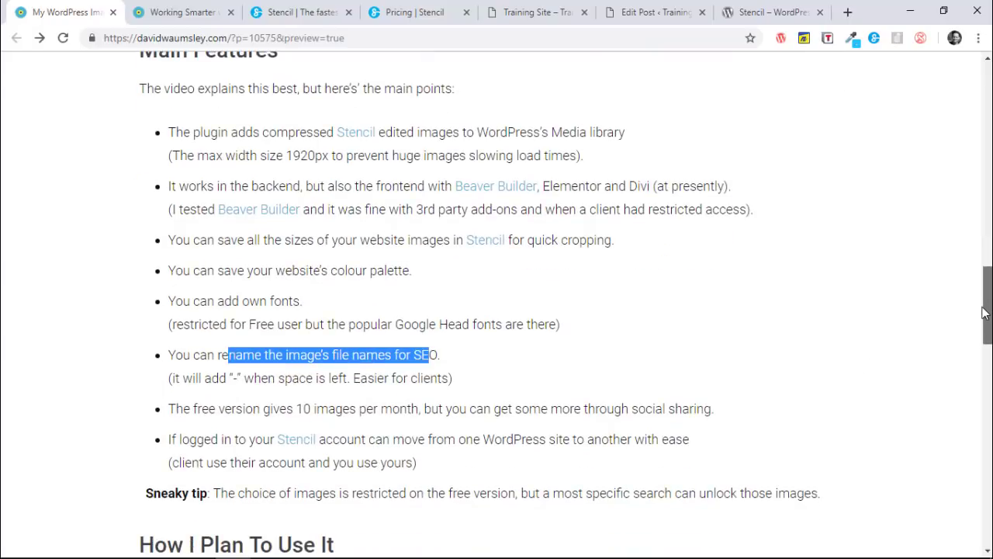
pyautogui.moveTo(297, 439)
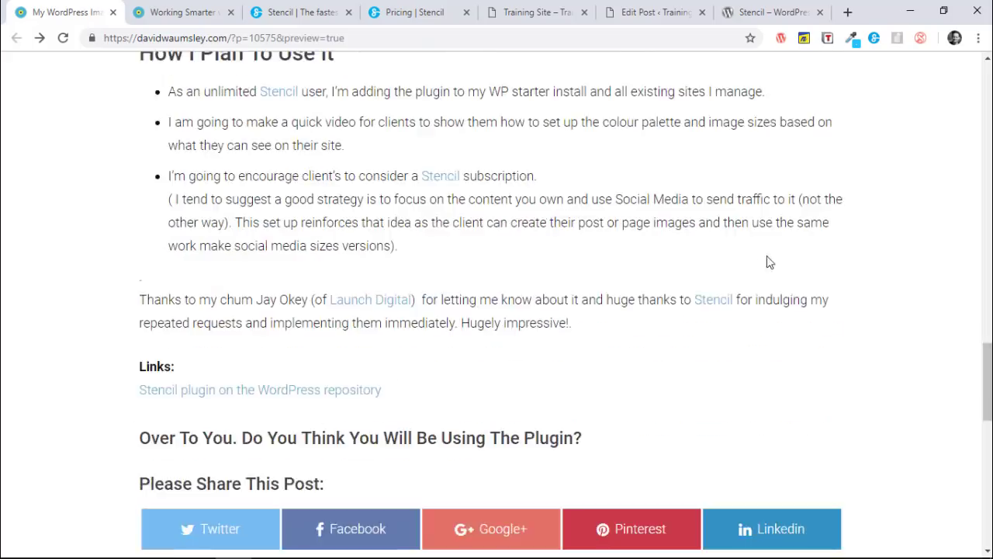
pyautogui.scroll(3)
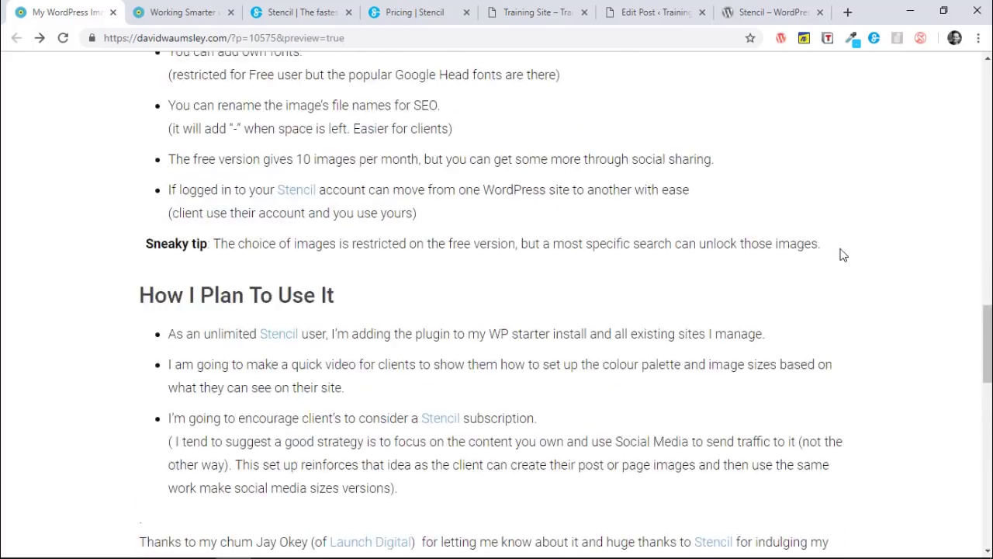
pyautogui.rightClick(616, 165)
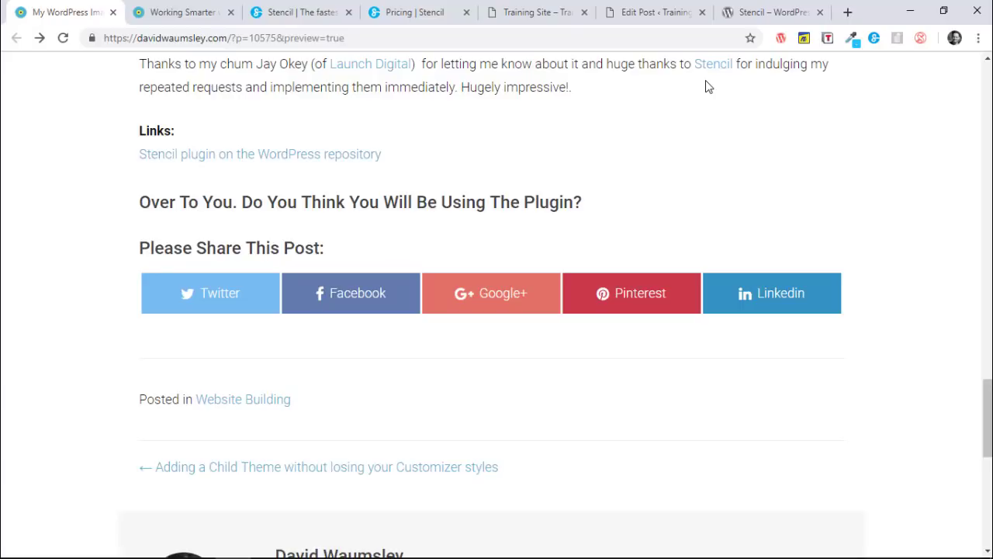
pyautogui.moveTo(673, 91)
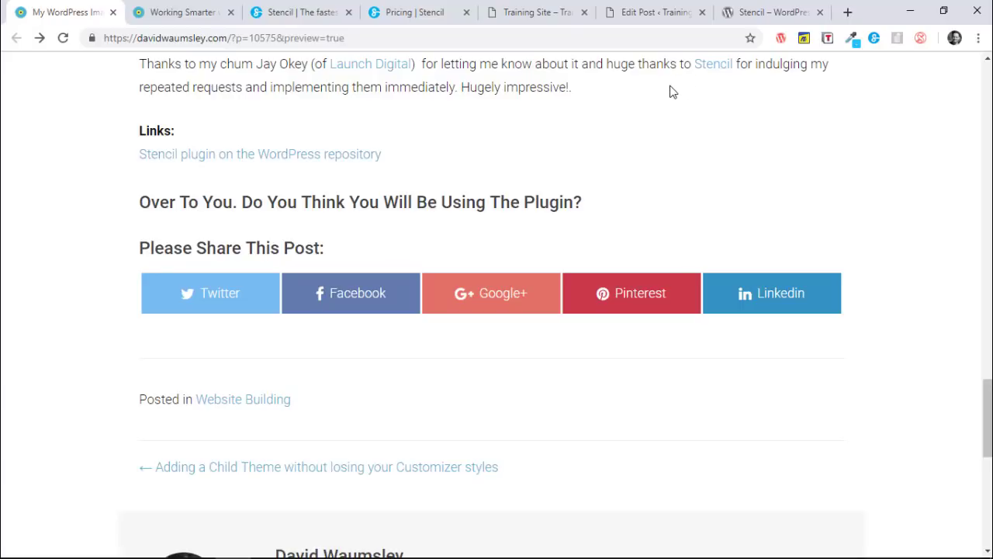